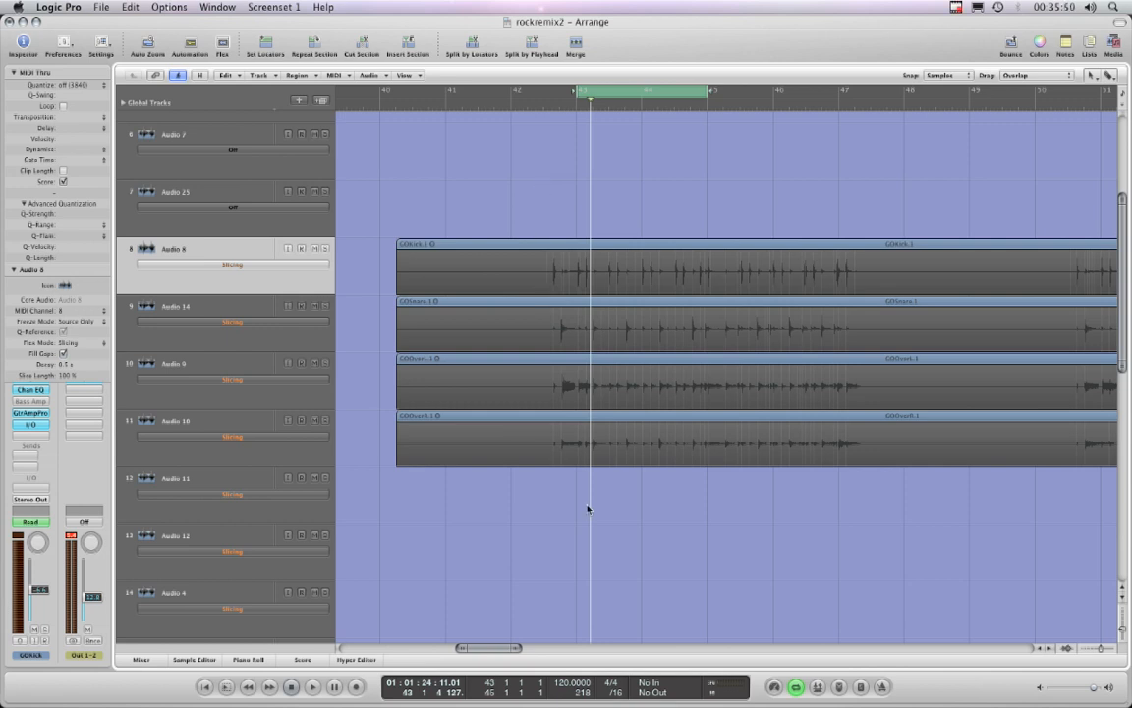
mouse_move(560, 247)
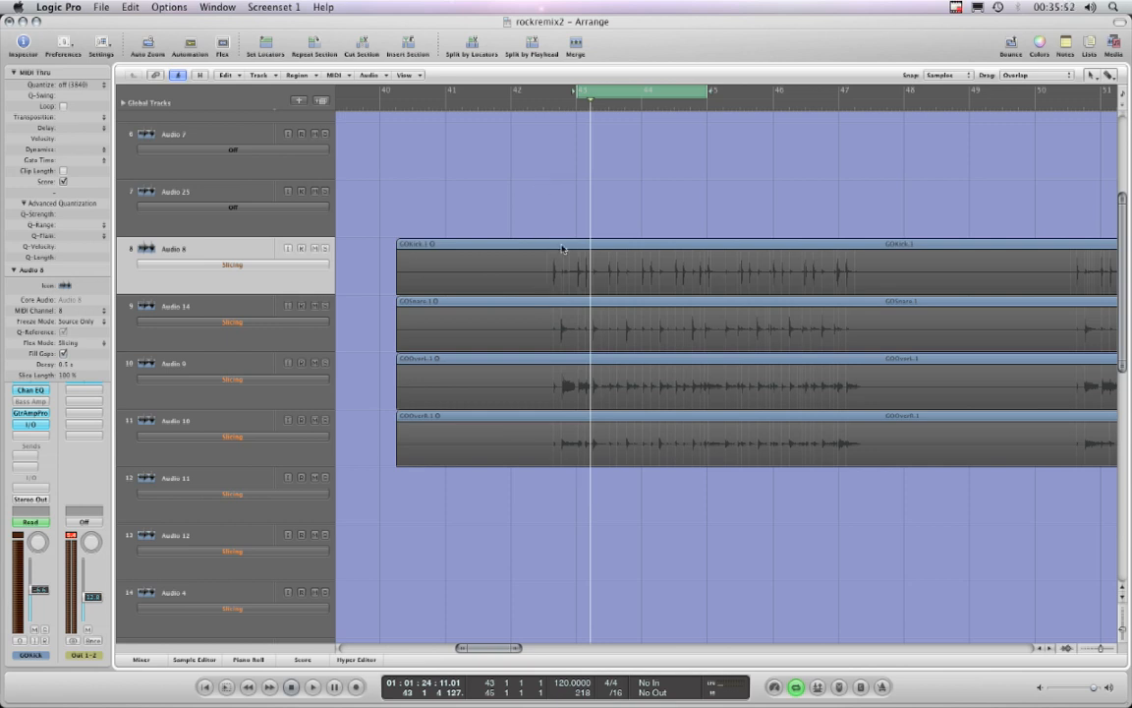
mouse_move(558, 464)
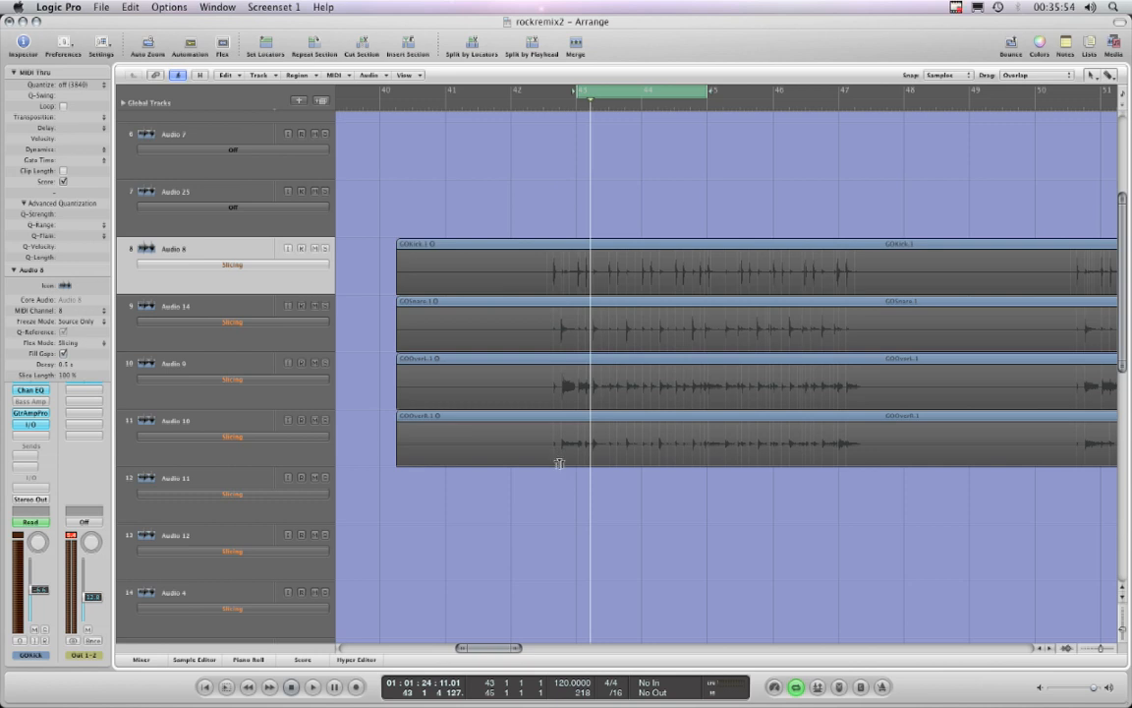
mouse_move(558, 204)
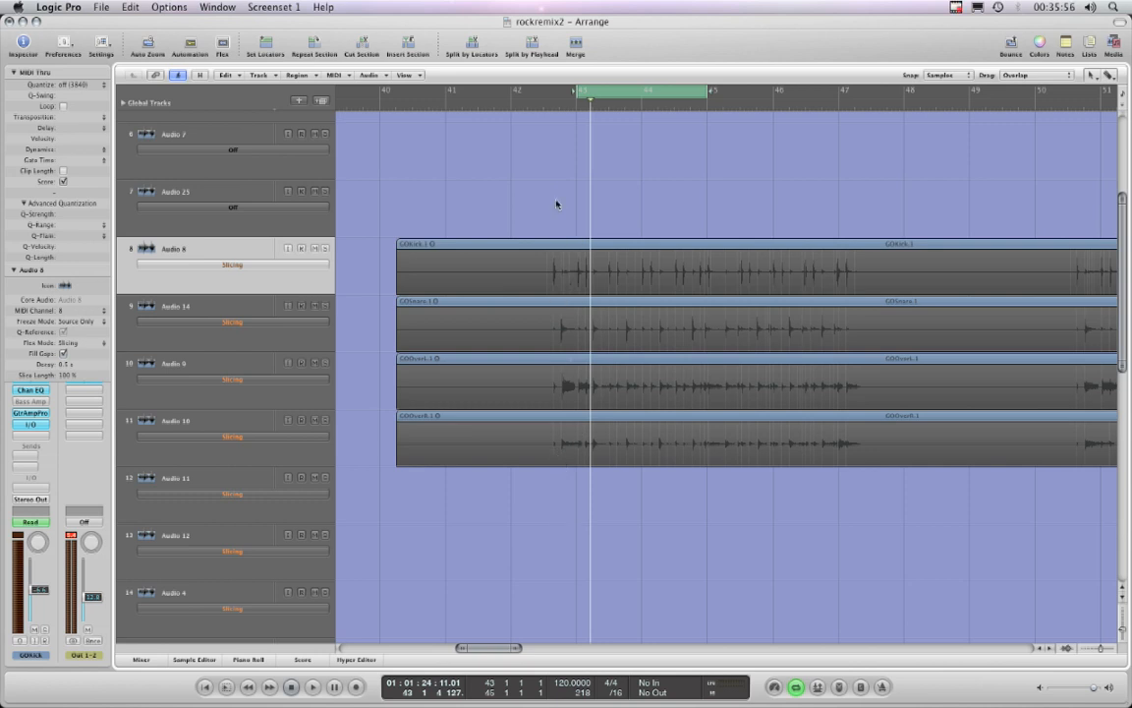
mouse_move(621, 265)
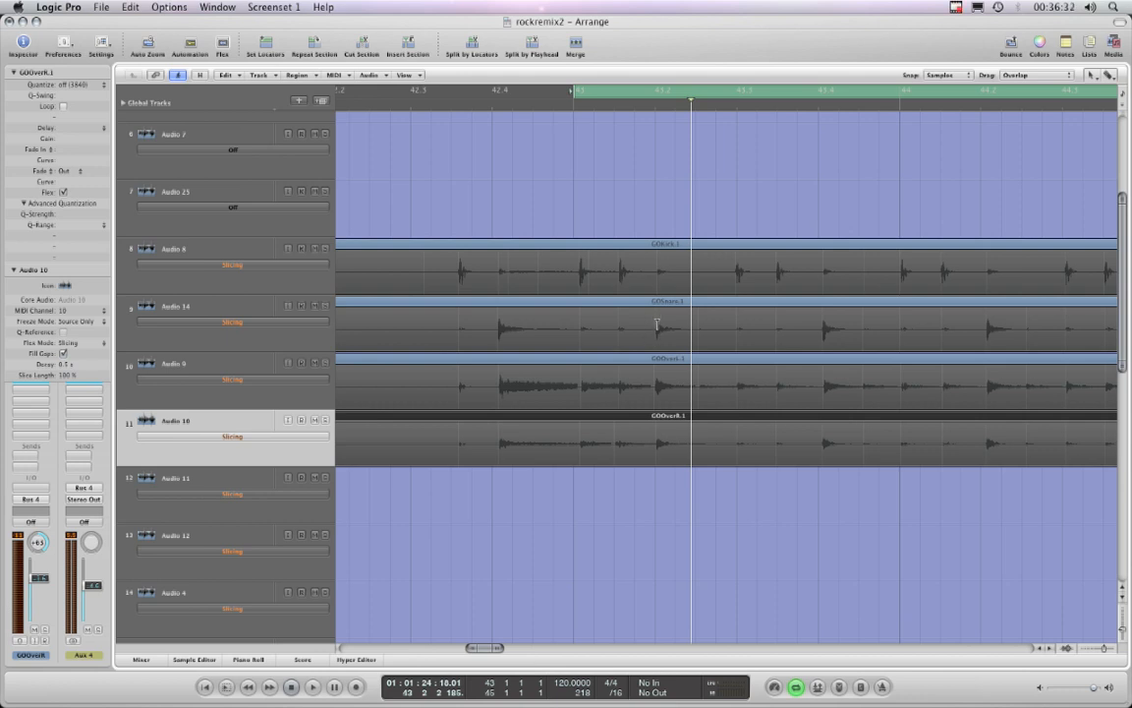
mouse_move(649, 397)
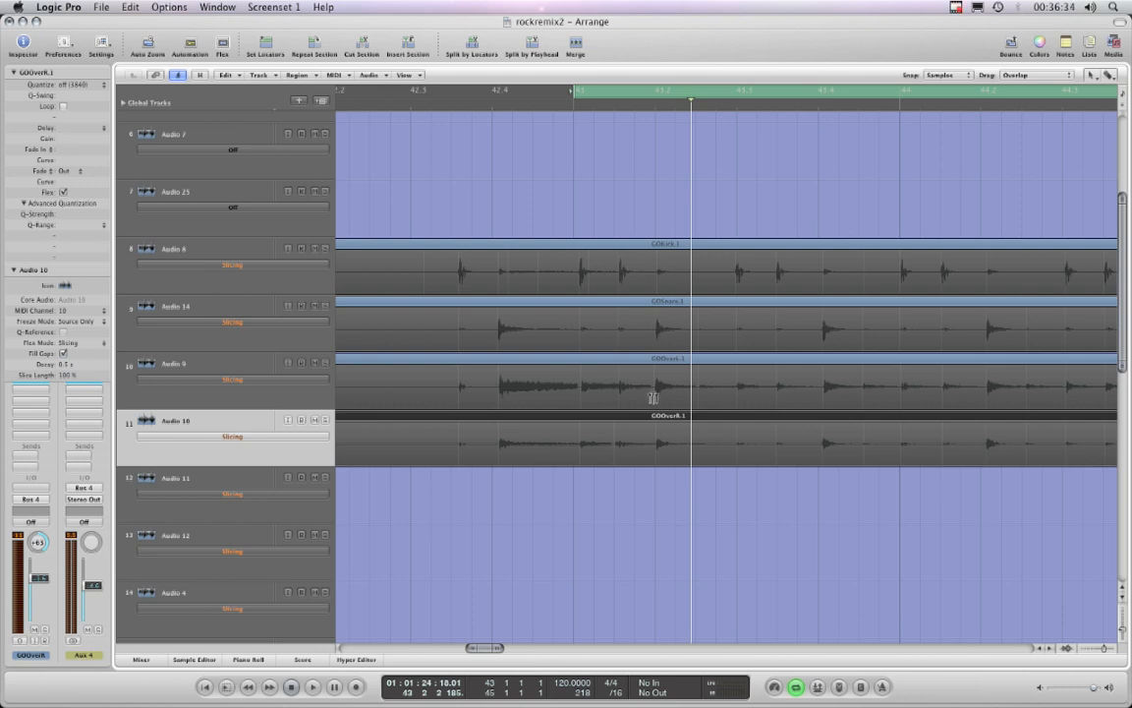
mouse_move(653, 417)
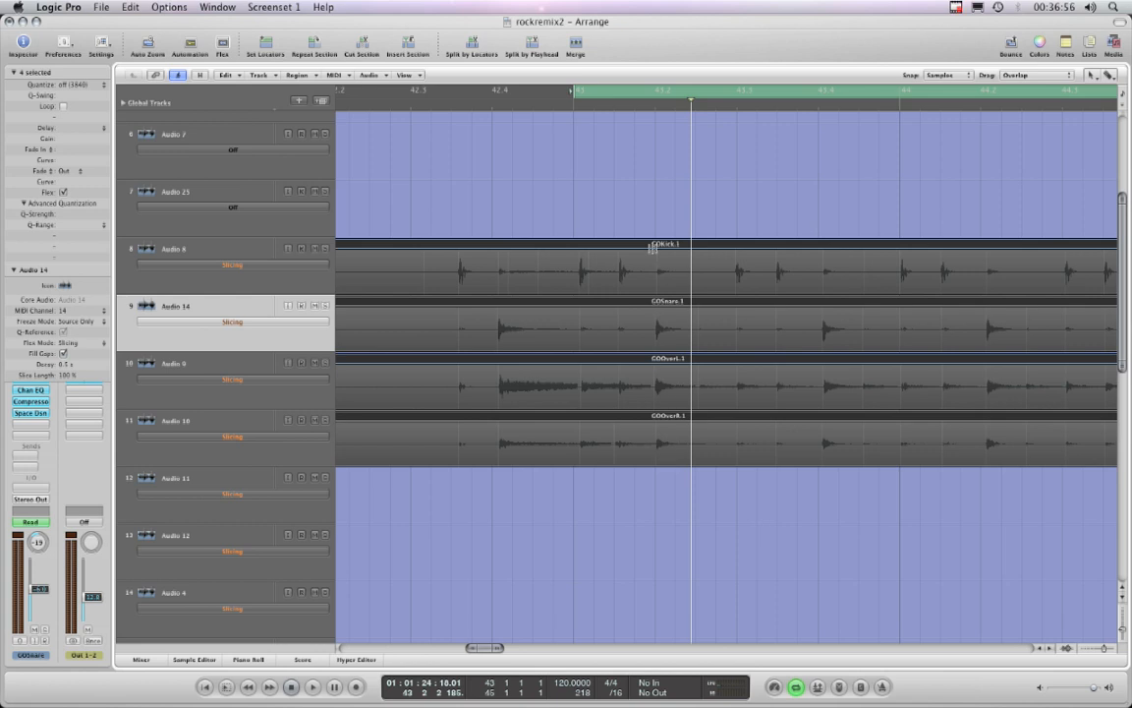
mouse_move(589, 468)
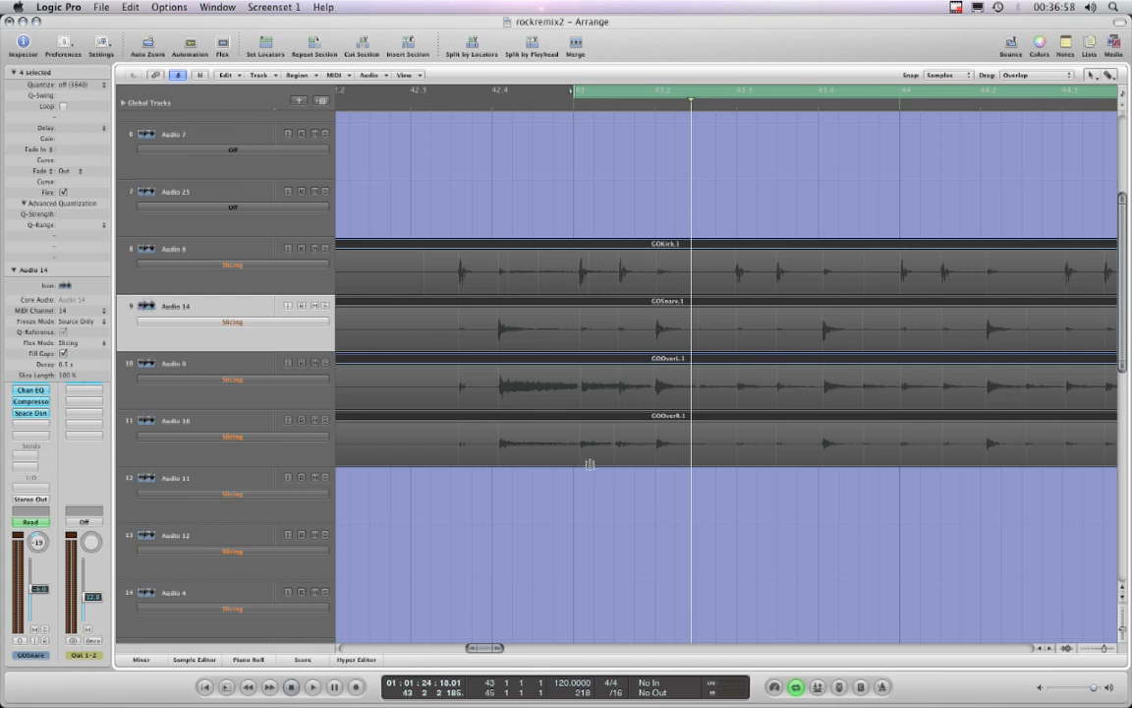
mouse_move(254, 260)
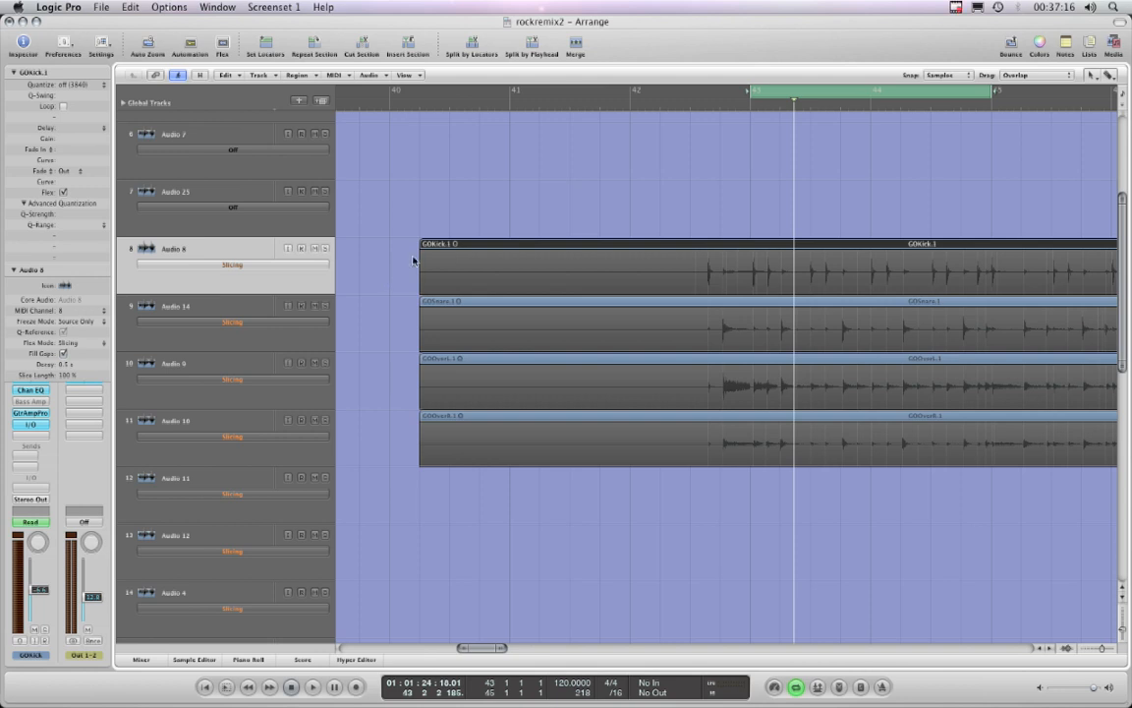
mouse_move(420, 441)
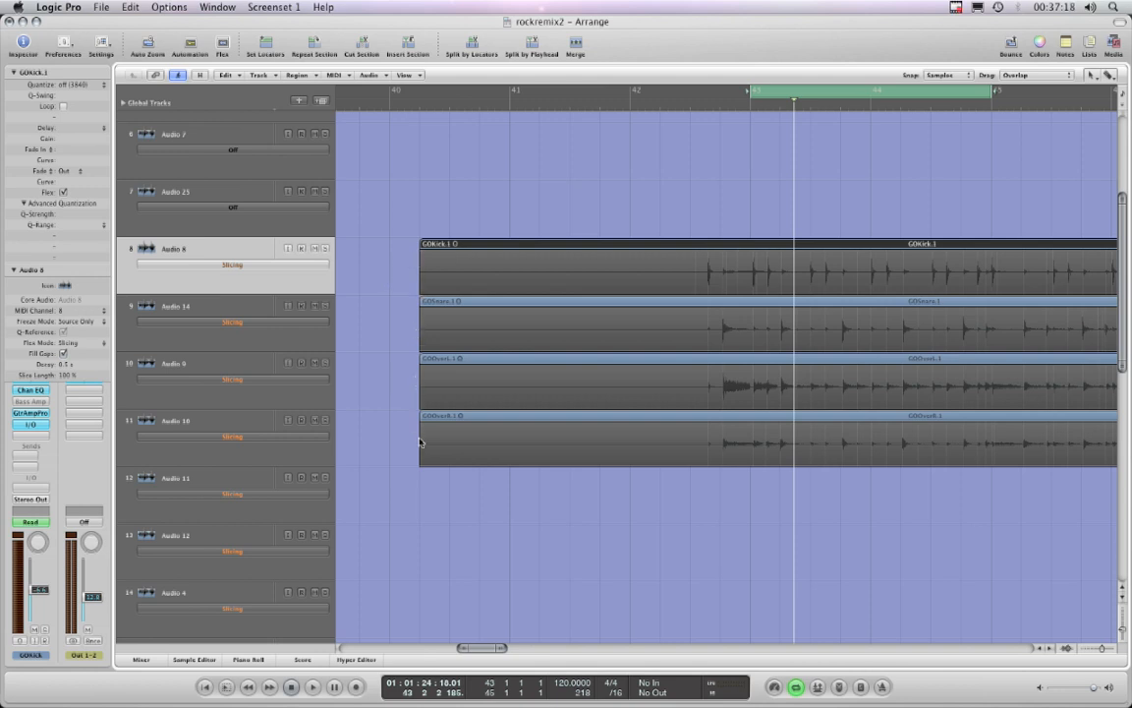
mouse_move(409, 414)
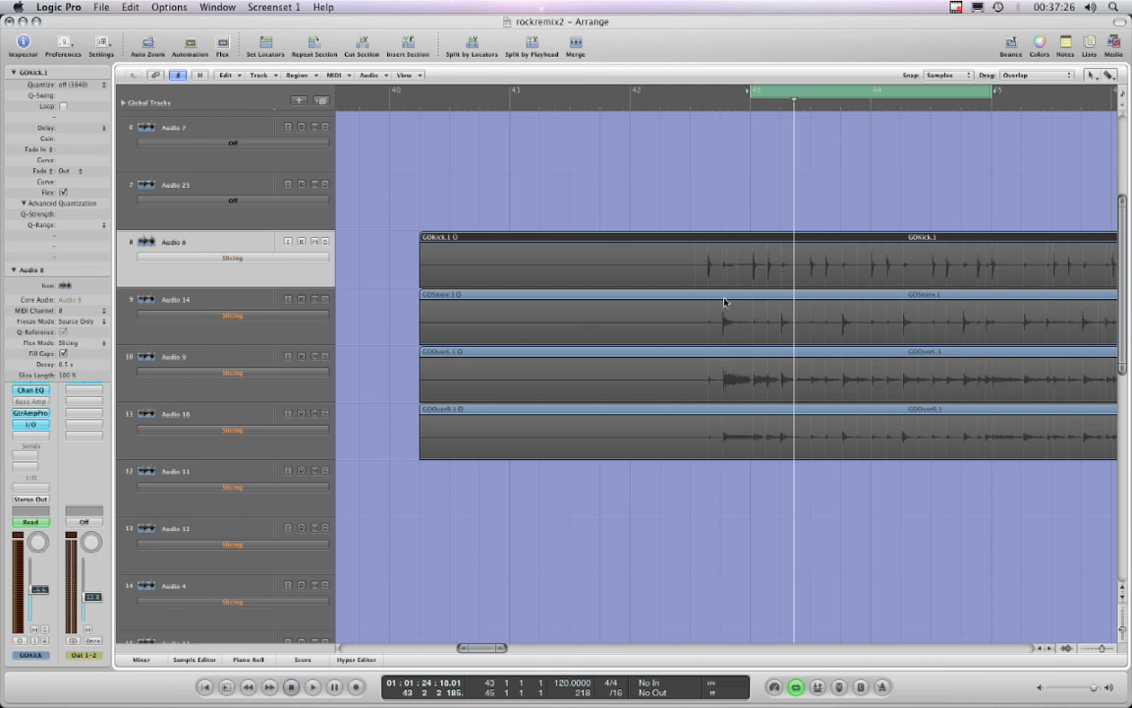
mouse_move(403, 331)
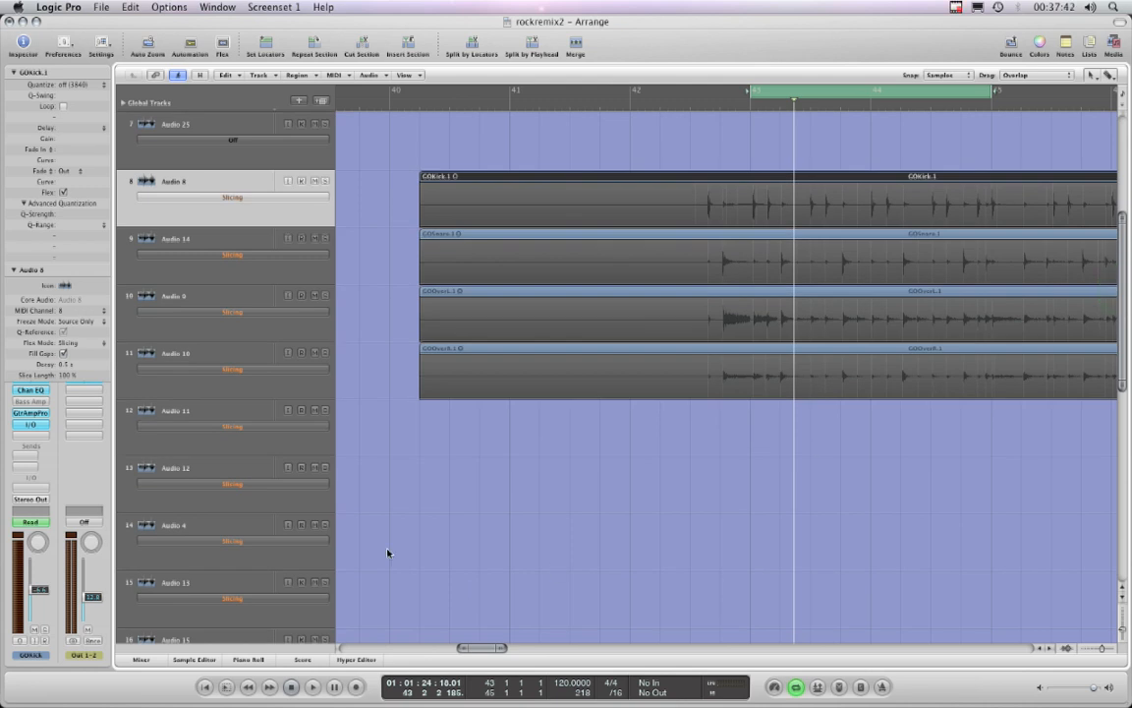
- Assign the drum channel strips to Group 1 with Editing (Selection) enabled in Group settings
left_click(138, 658)
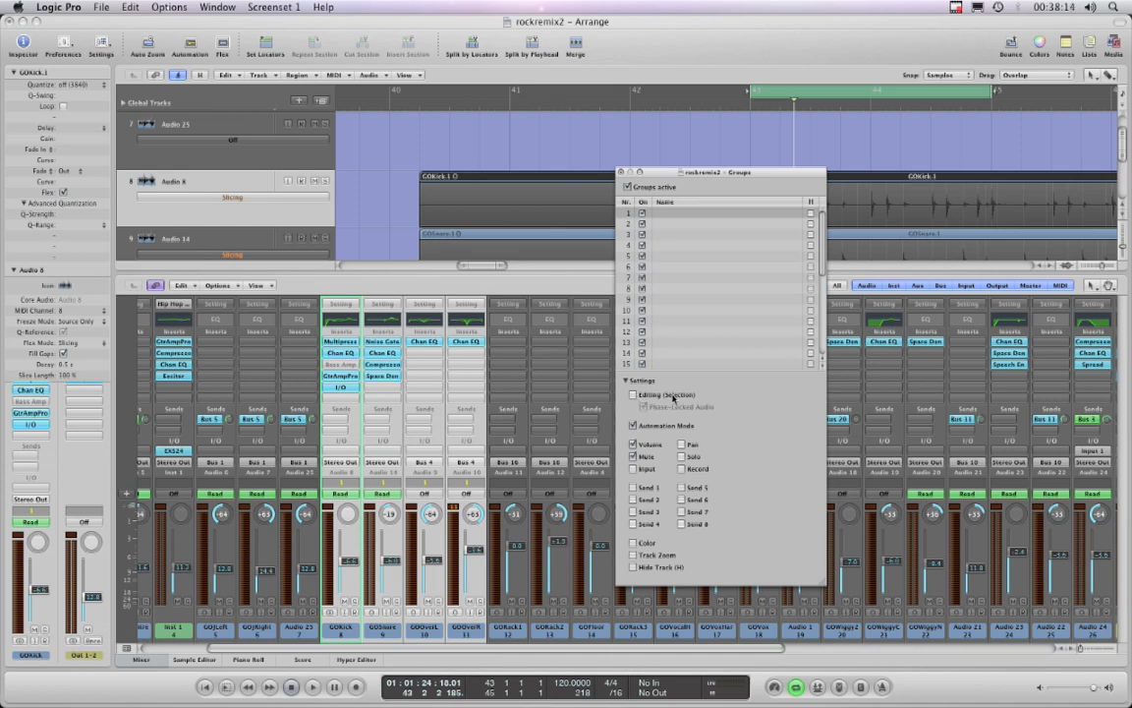
left_click(633, 393)
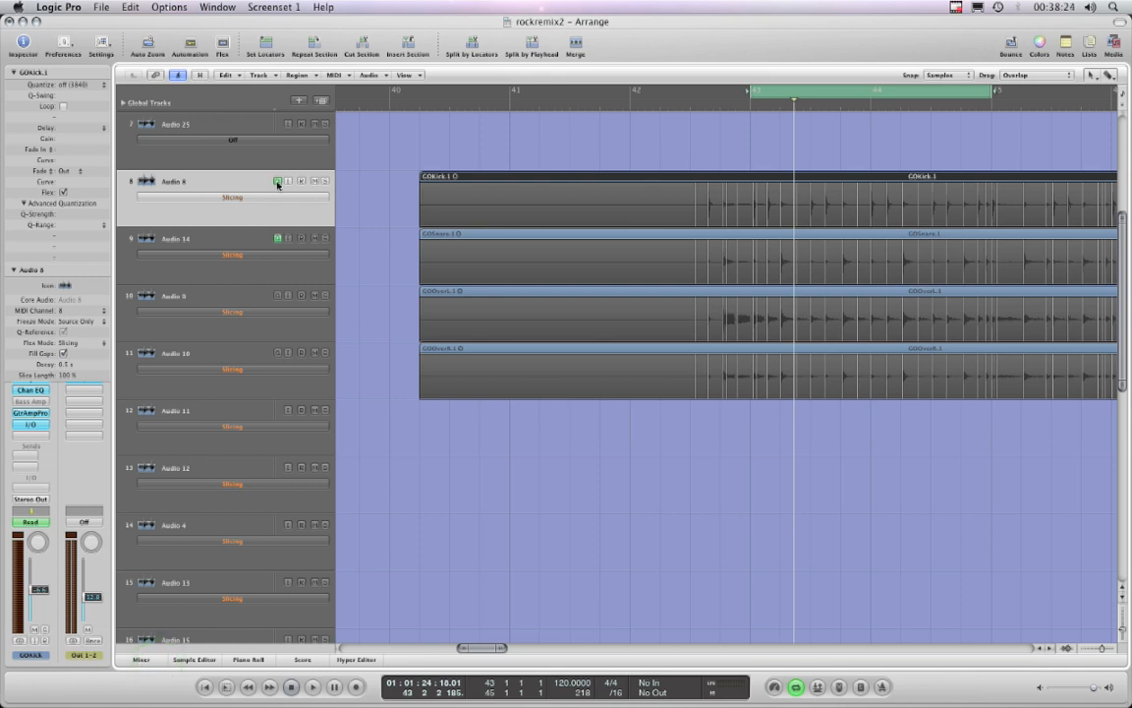
- Enable Flex View in Slicing mode and zoom in on the drum transient markers
left_click(279, 295)
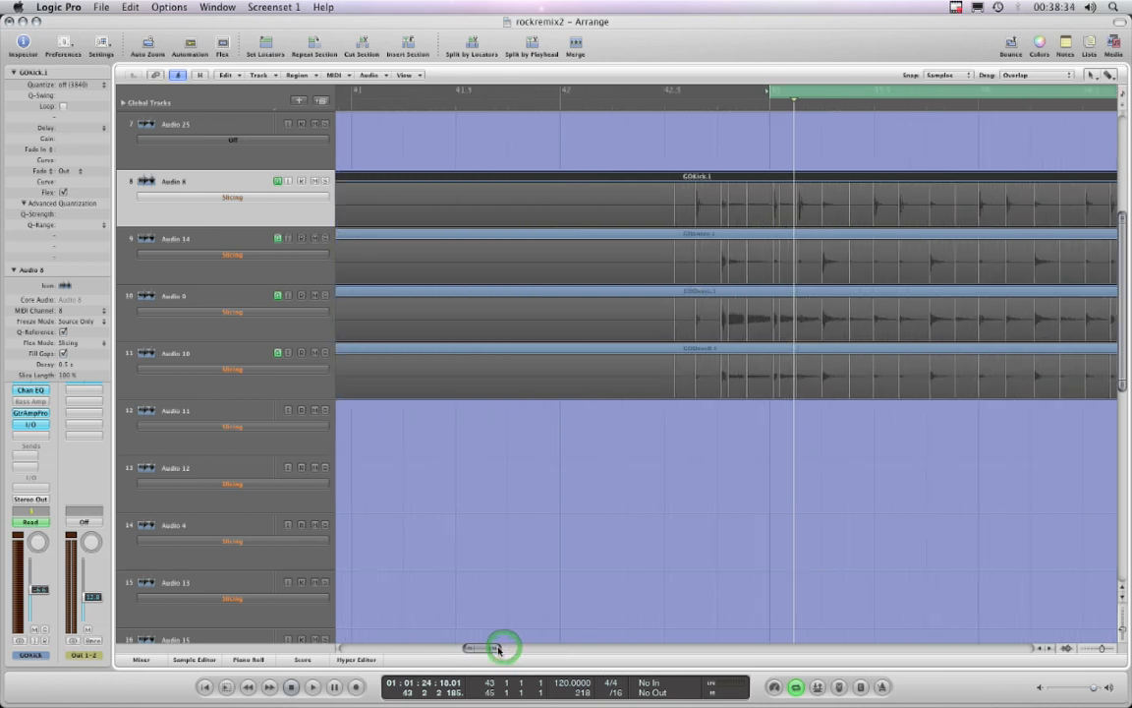
left_click_drag(501, 647, 488, 646)
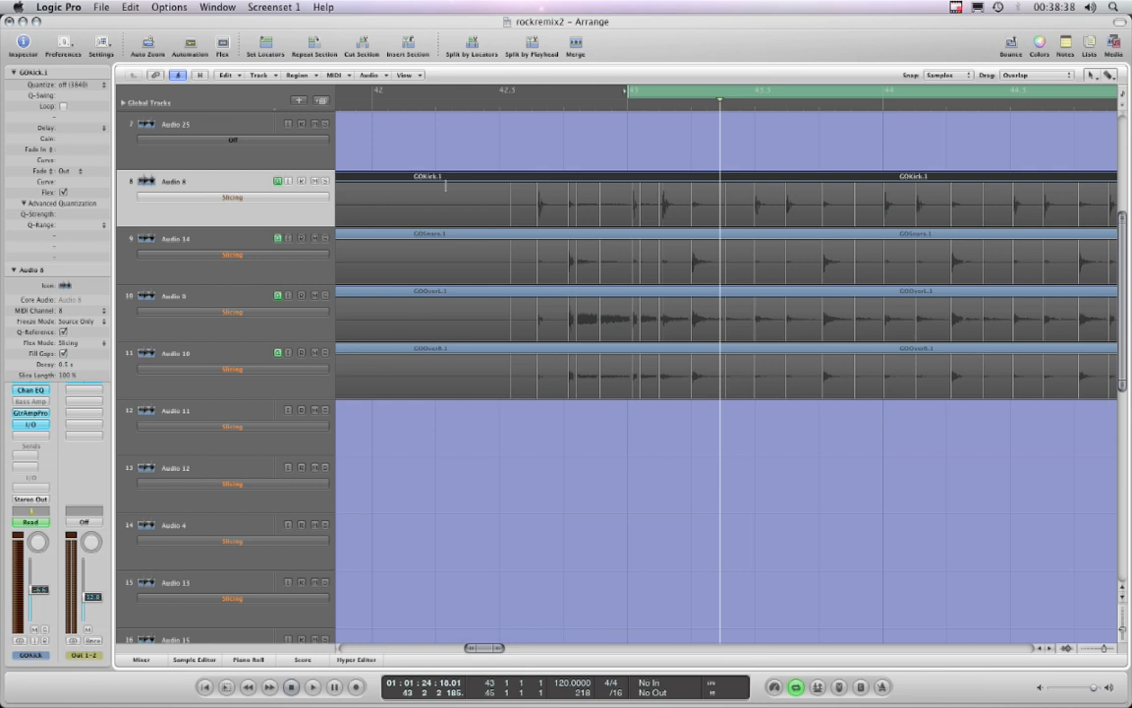
mouse_move(438, 201)
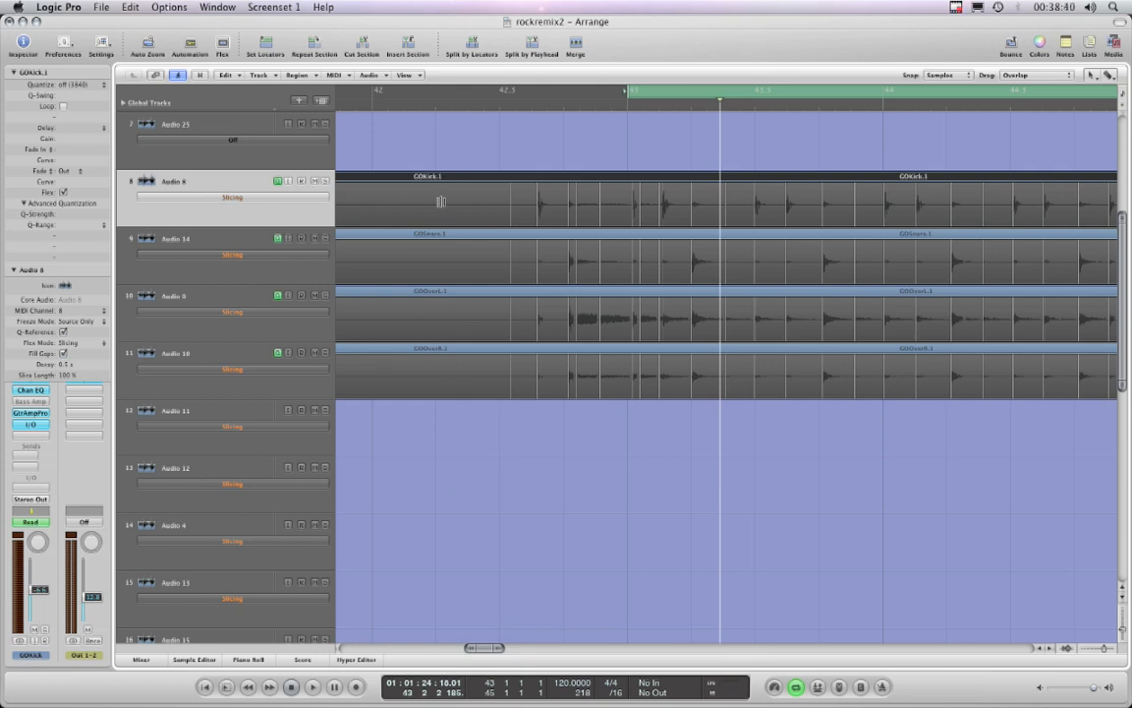
mouse_move(488, 411)
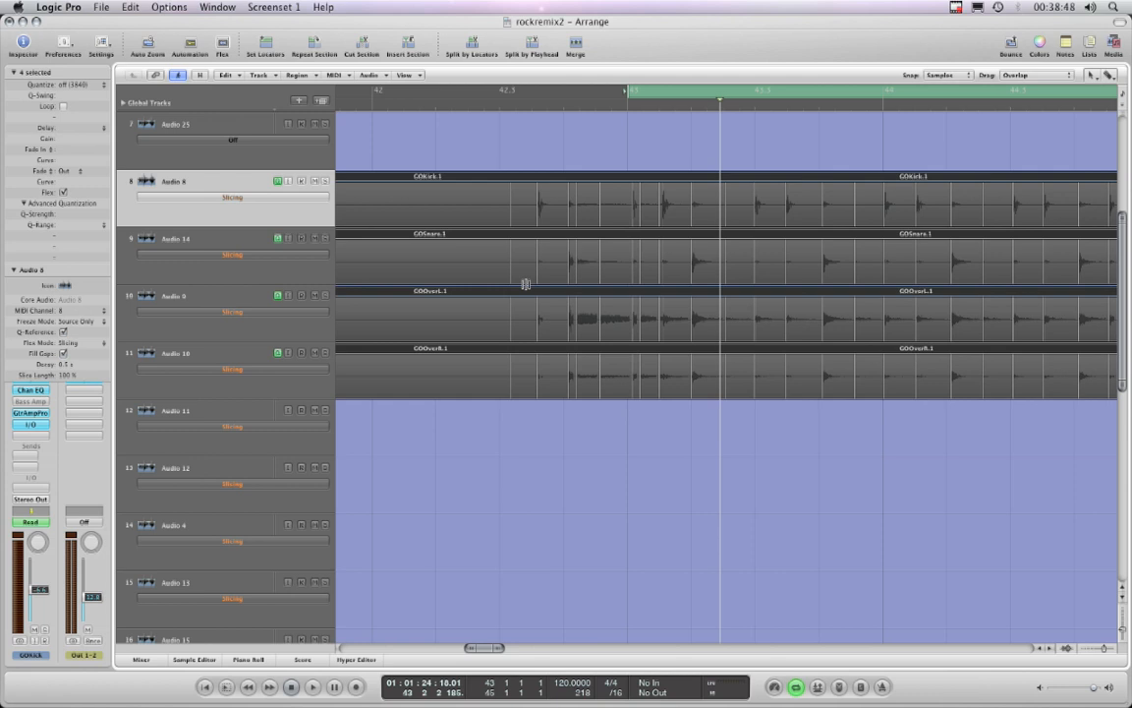
mouse_move(633, 291)
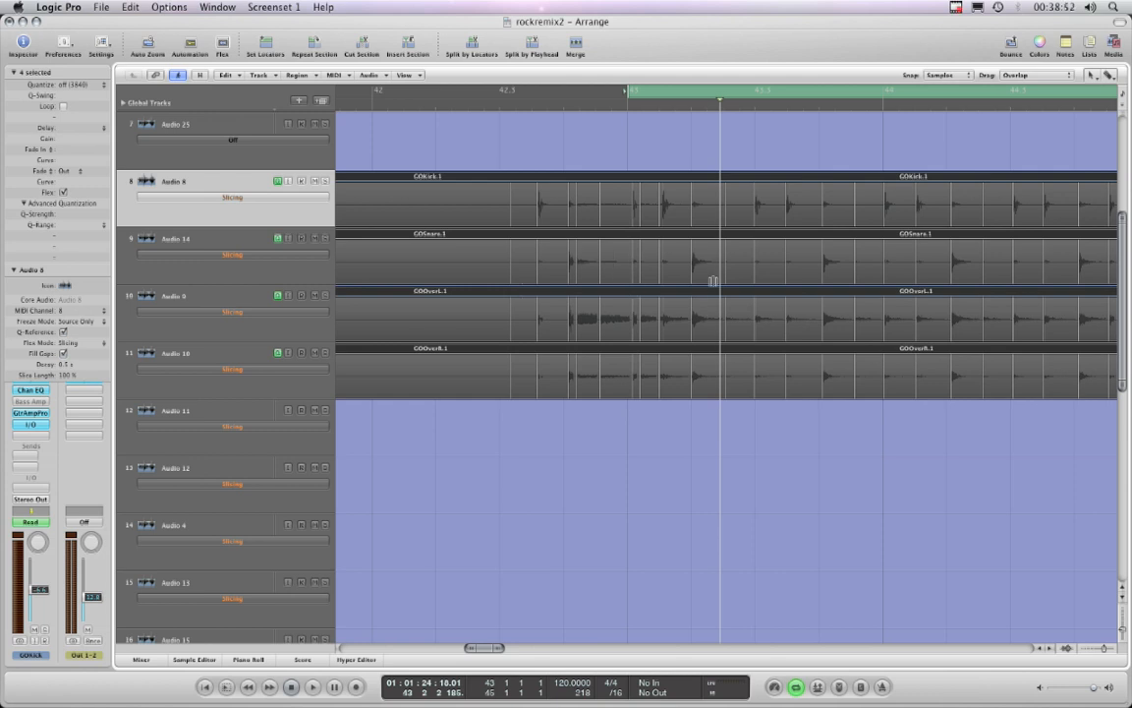
mouse_move(753, 212)
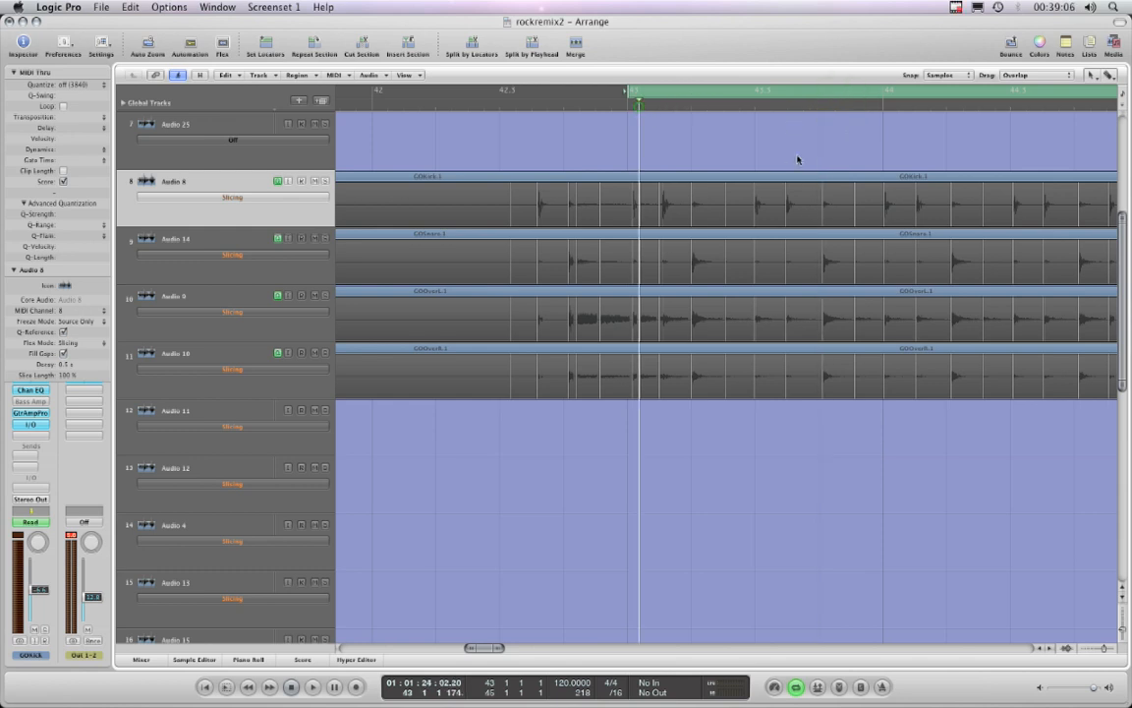
mouse_move(818, 268)
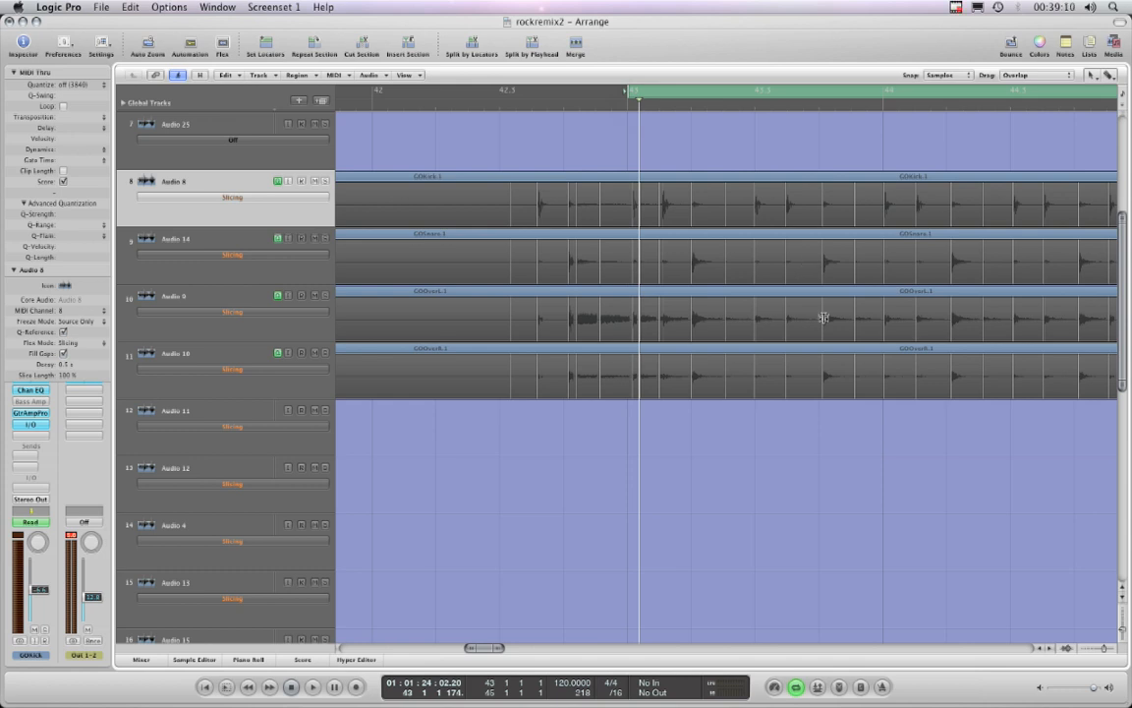
mouse_move(816, 401)
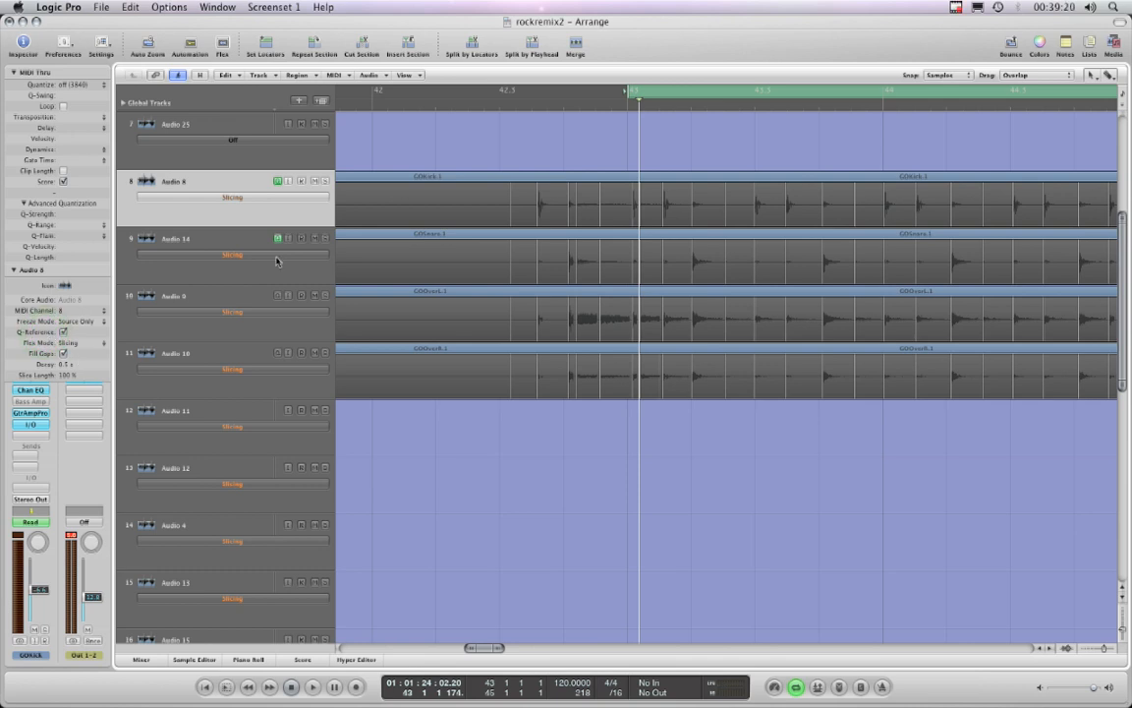
- Add Audio 8, 14, 9 and 10 to the same group via their track-header group buttons
left_click(279, 185)
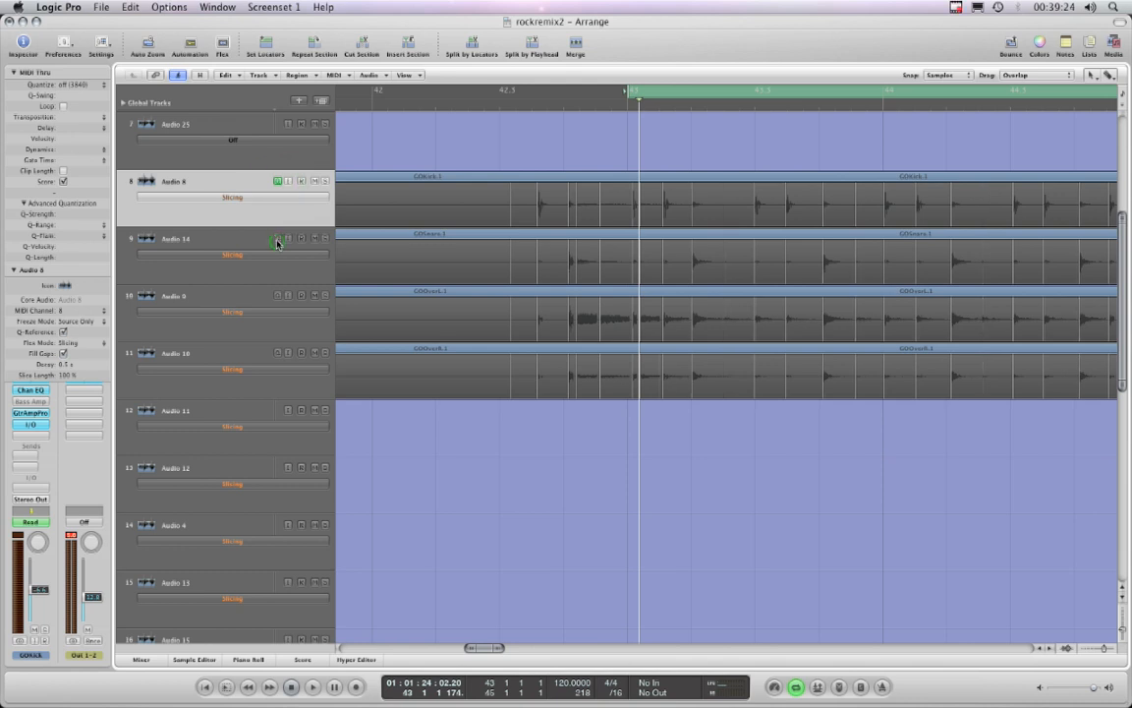
left_click(275, 244)
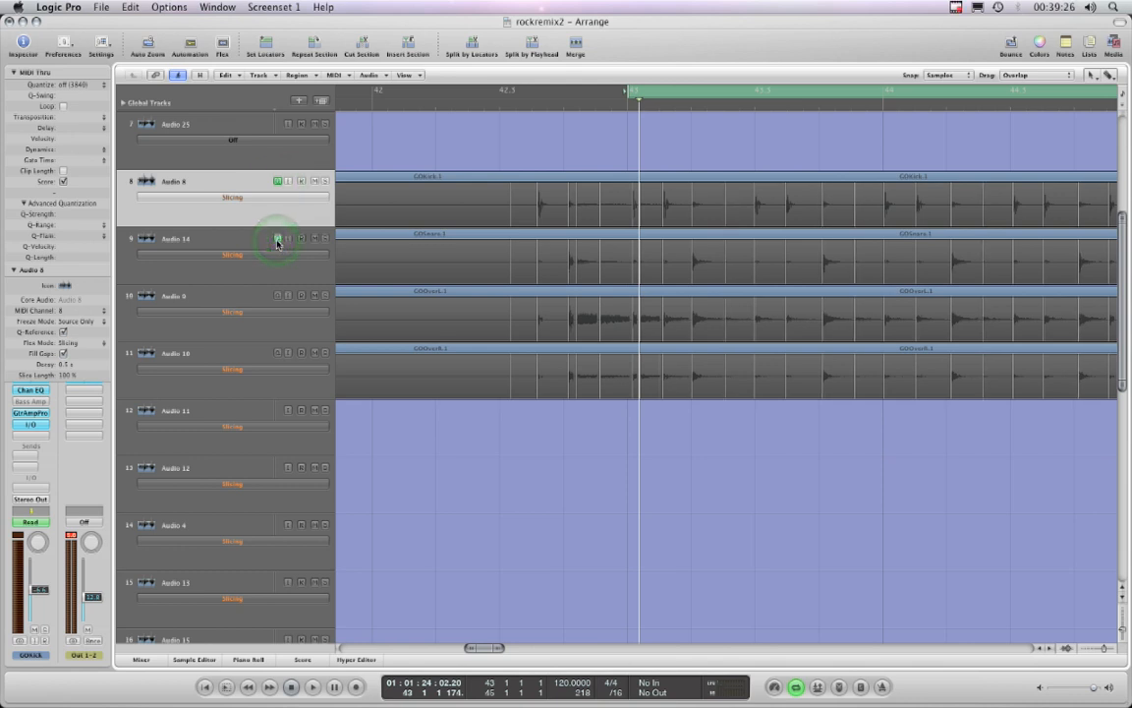
left_click(277, 295)
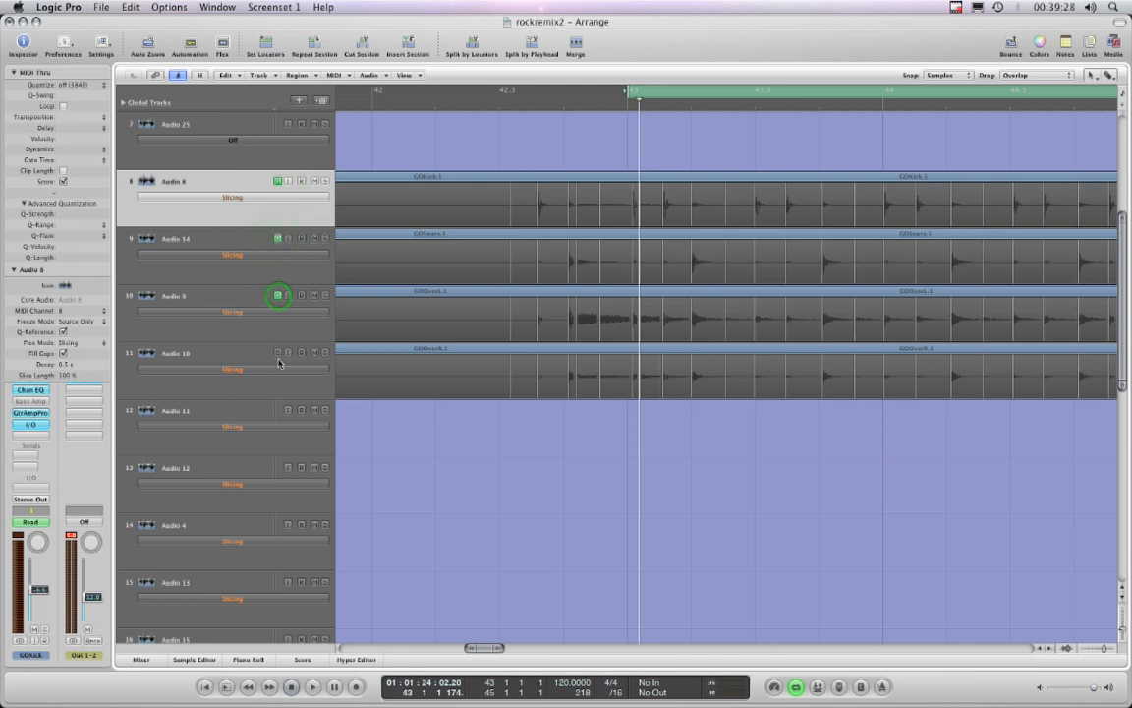
left_click(279, 354)
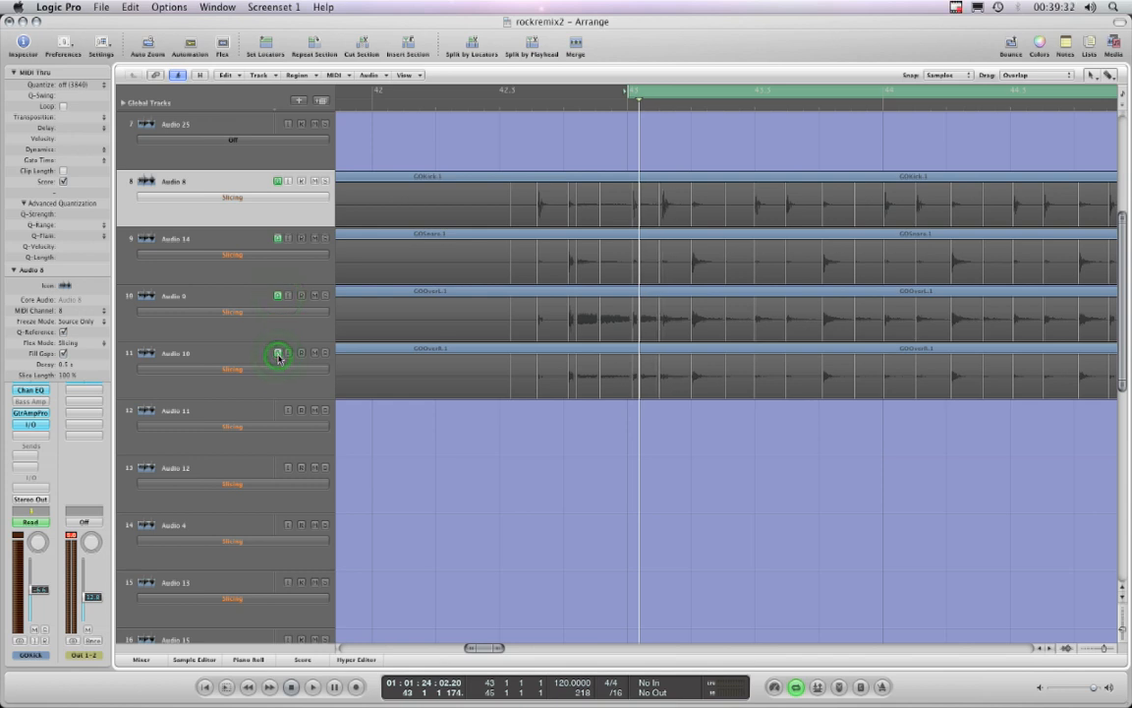
left_click(279, 355)
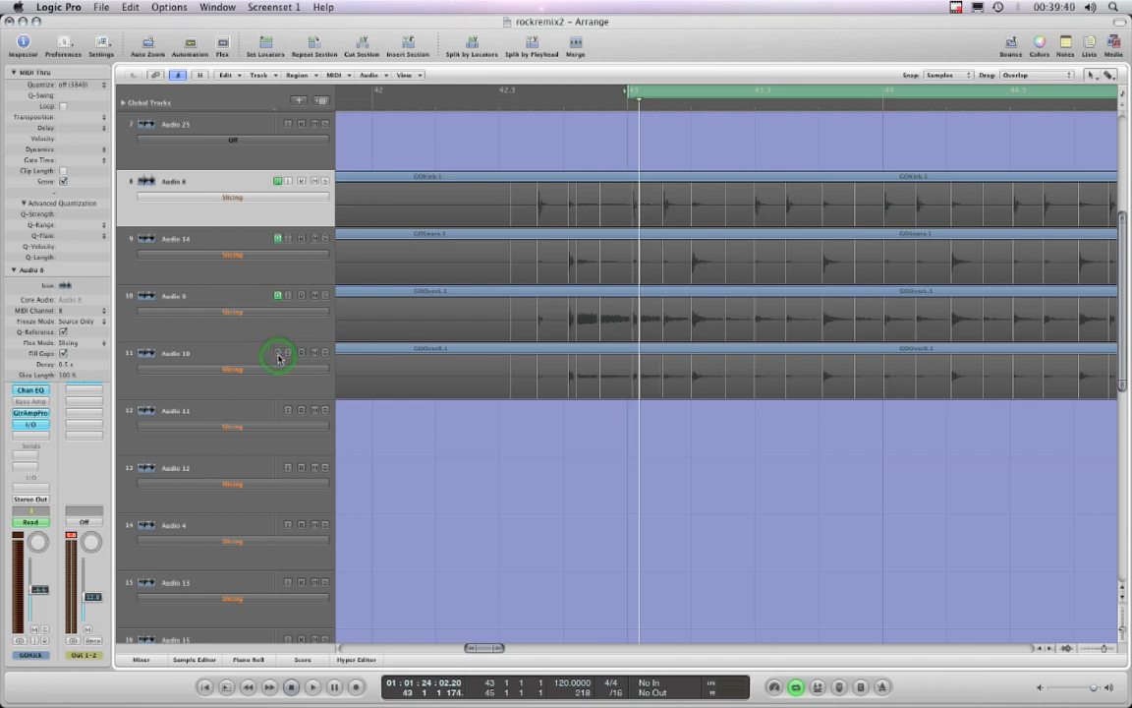
left_click(279, 354)
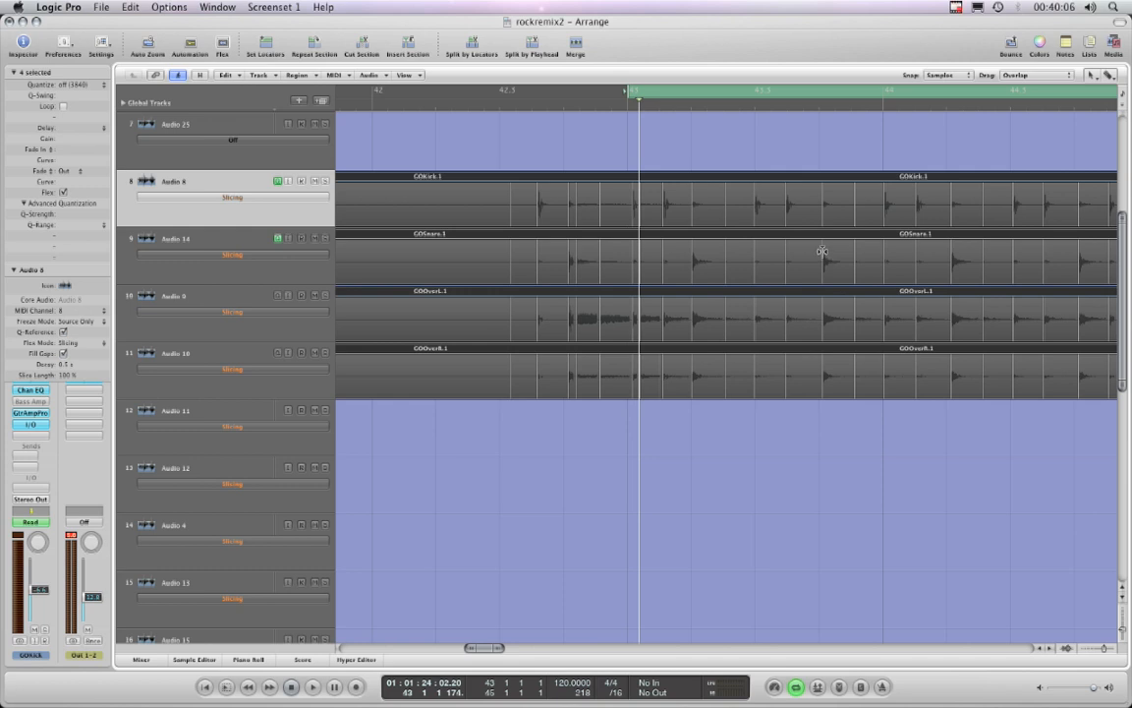
mouse_move(506, 645)
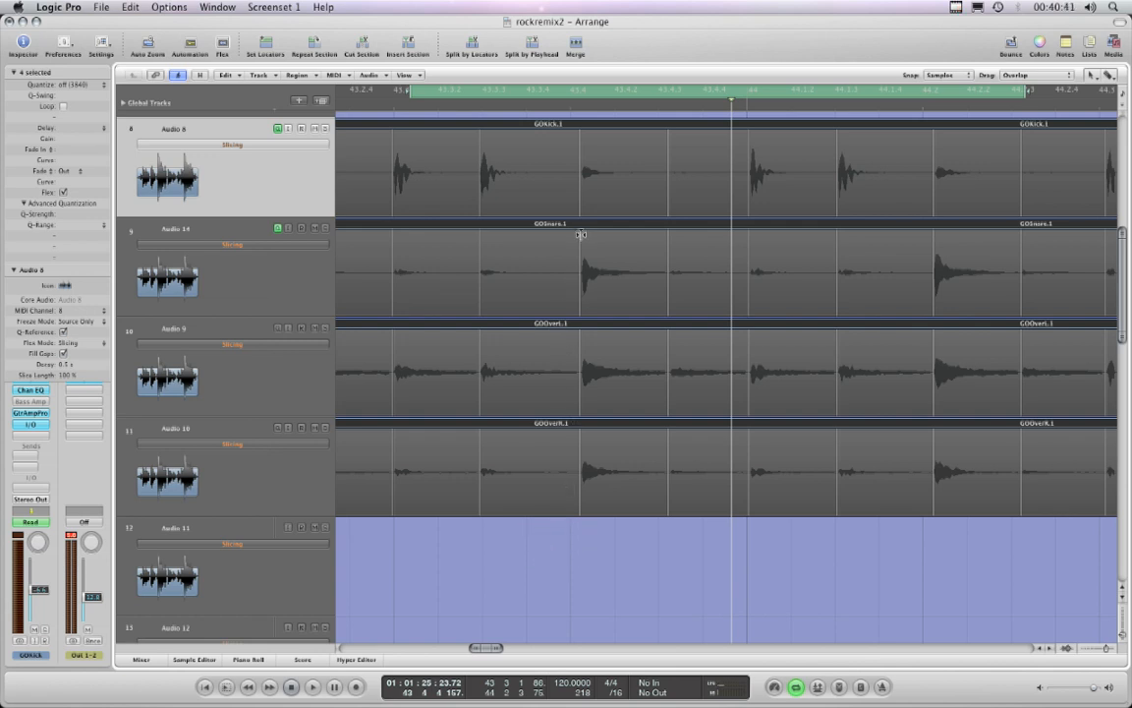
mouse_move(578, 236)
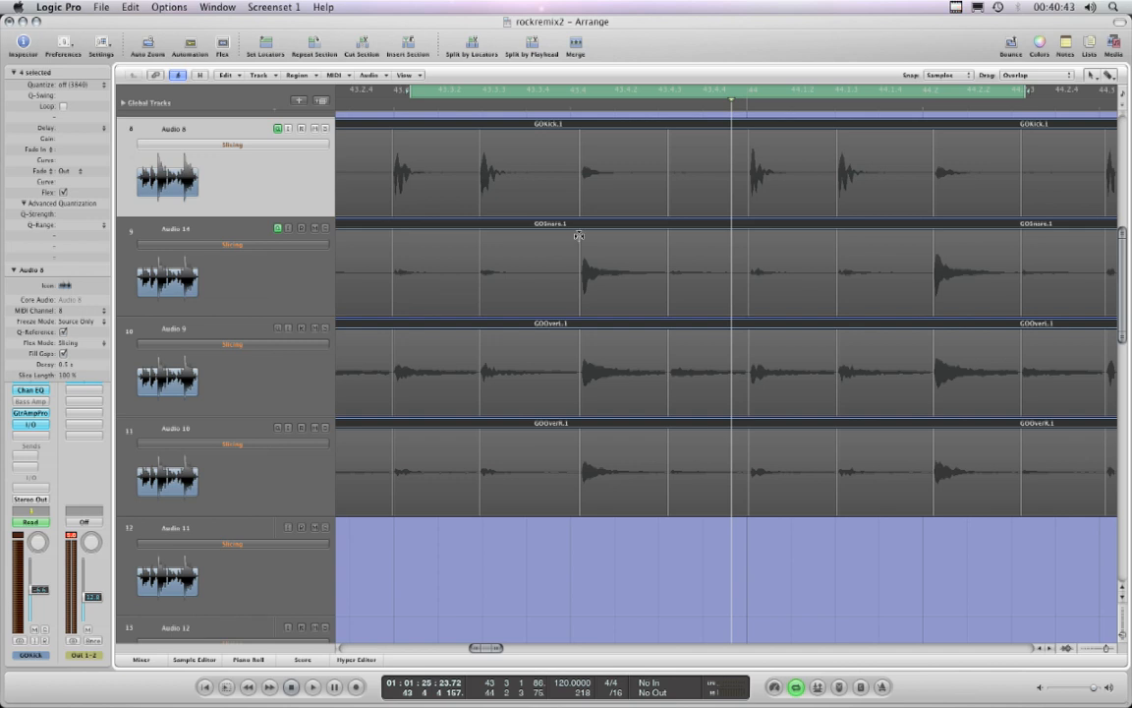
mouse_move(577, 252)
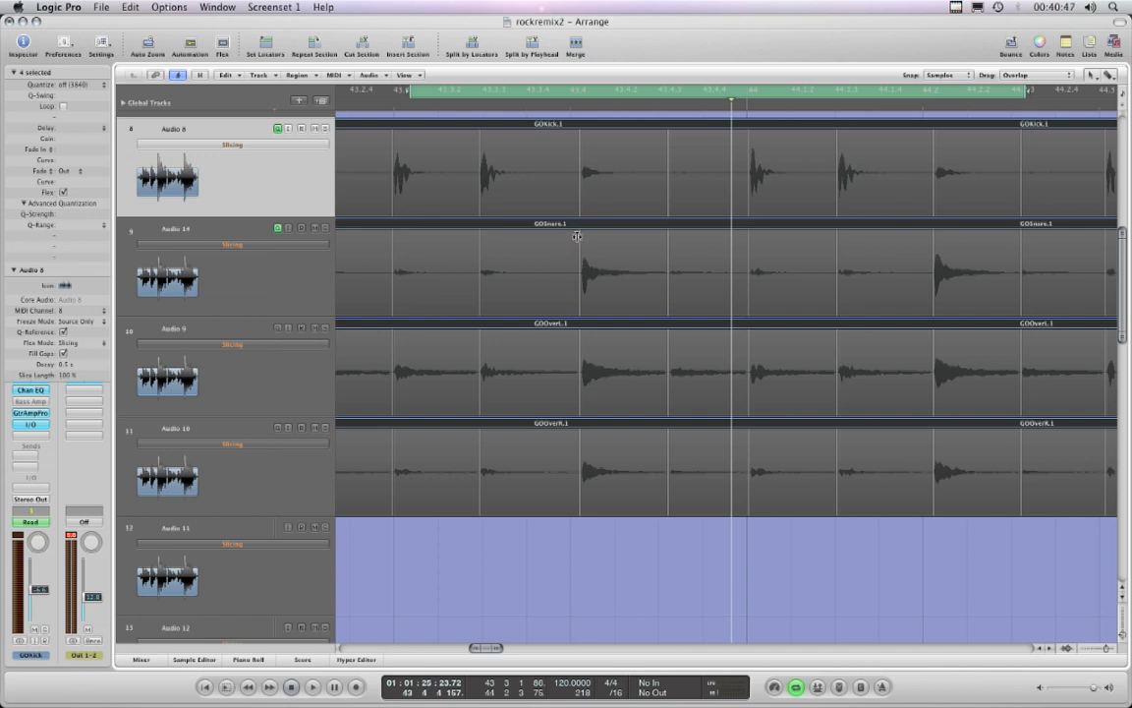
mouse_move(574, 240)
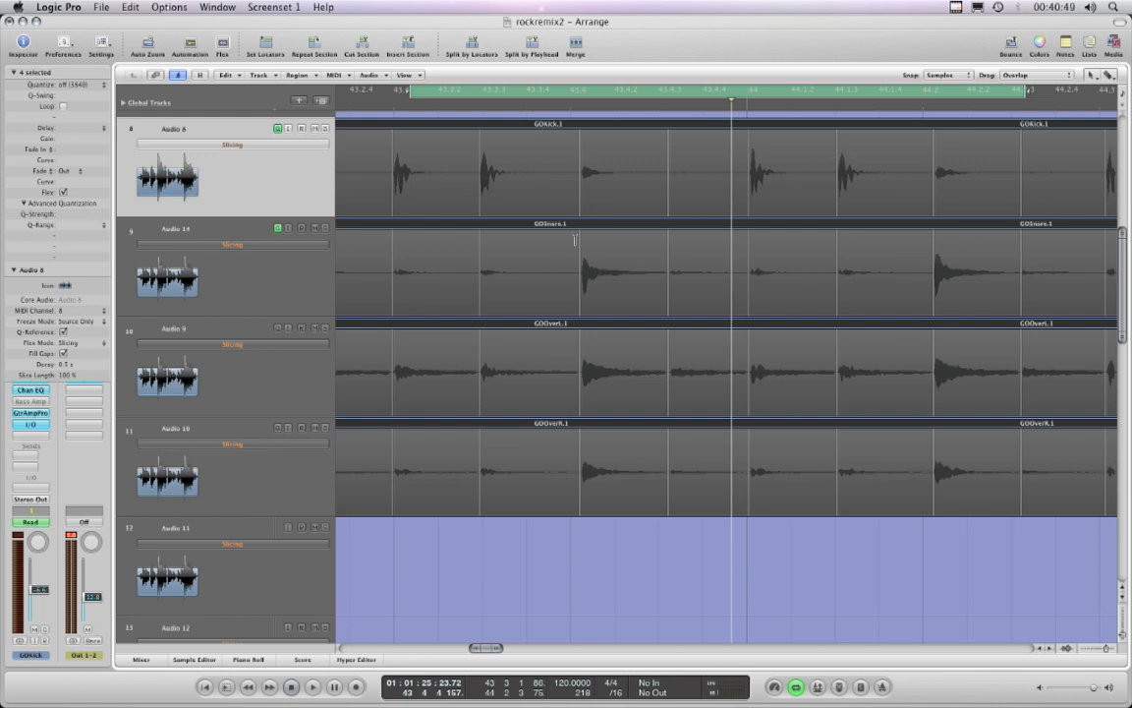
mouse_move(580, 239)
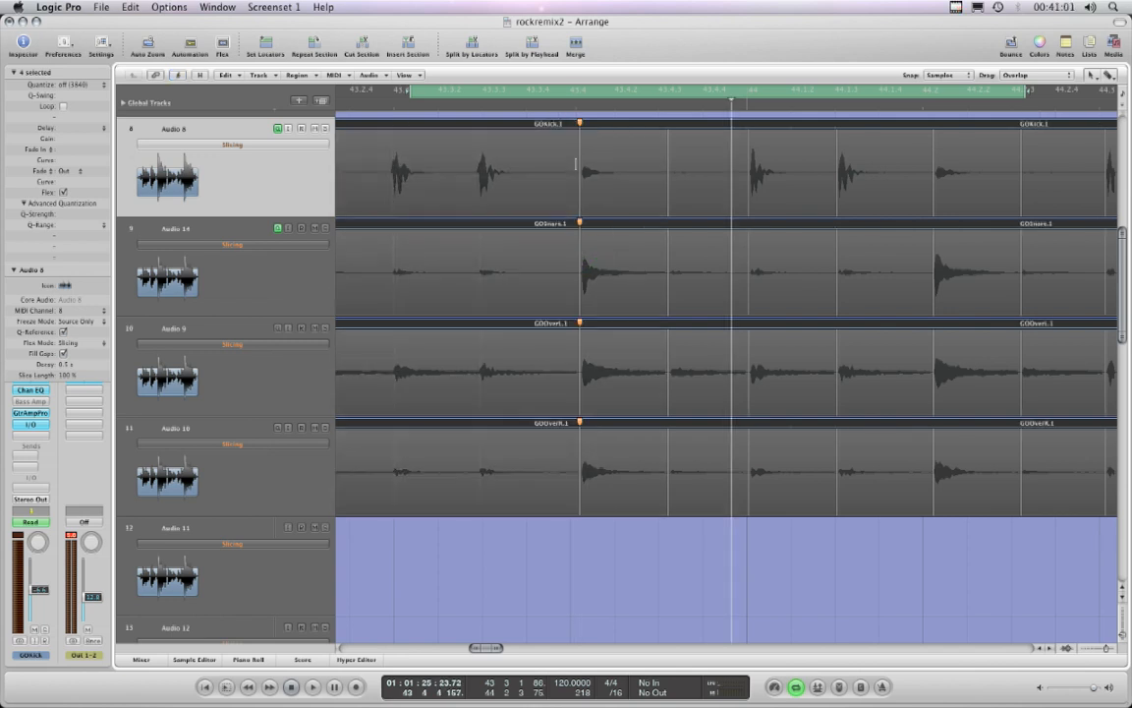
mouse_move(578, 253)
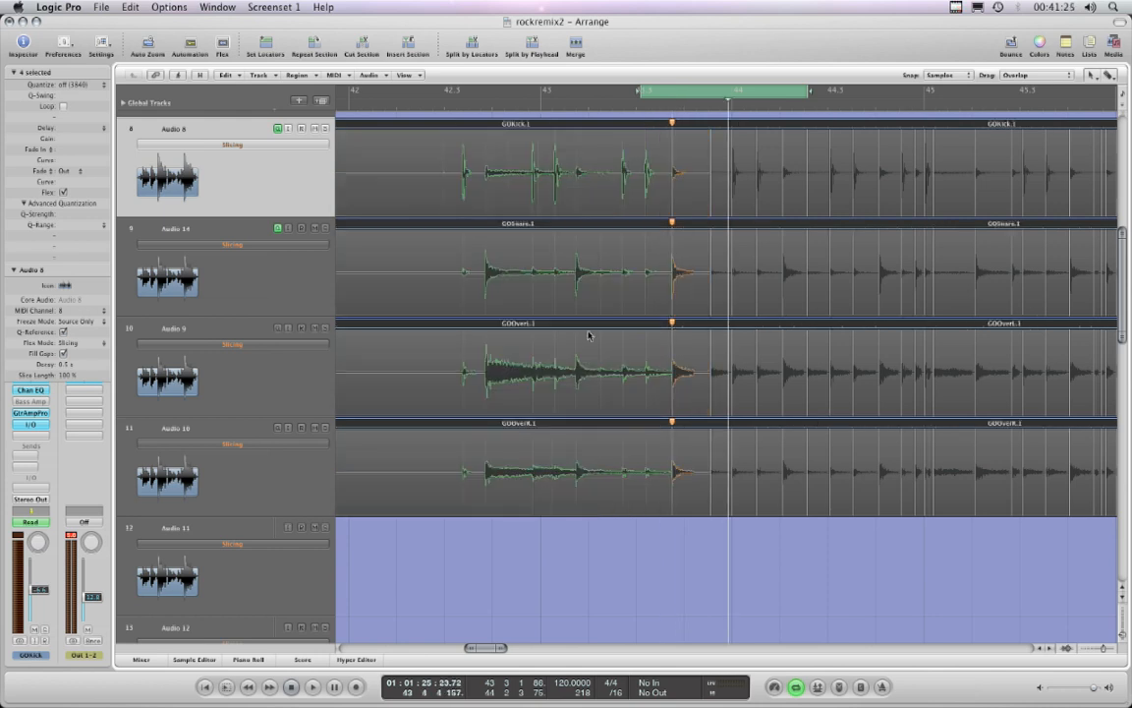
mouse_move(552, 228)
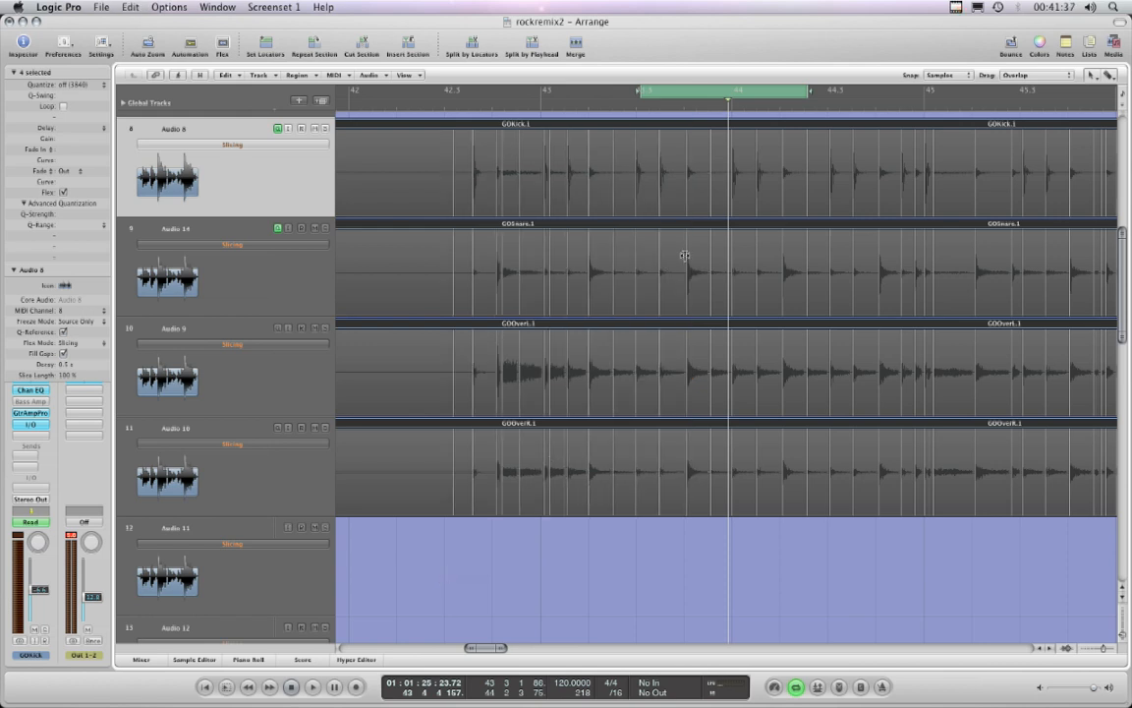
mouse_move(688, 252)
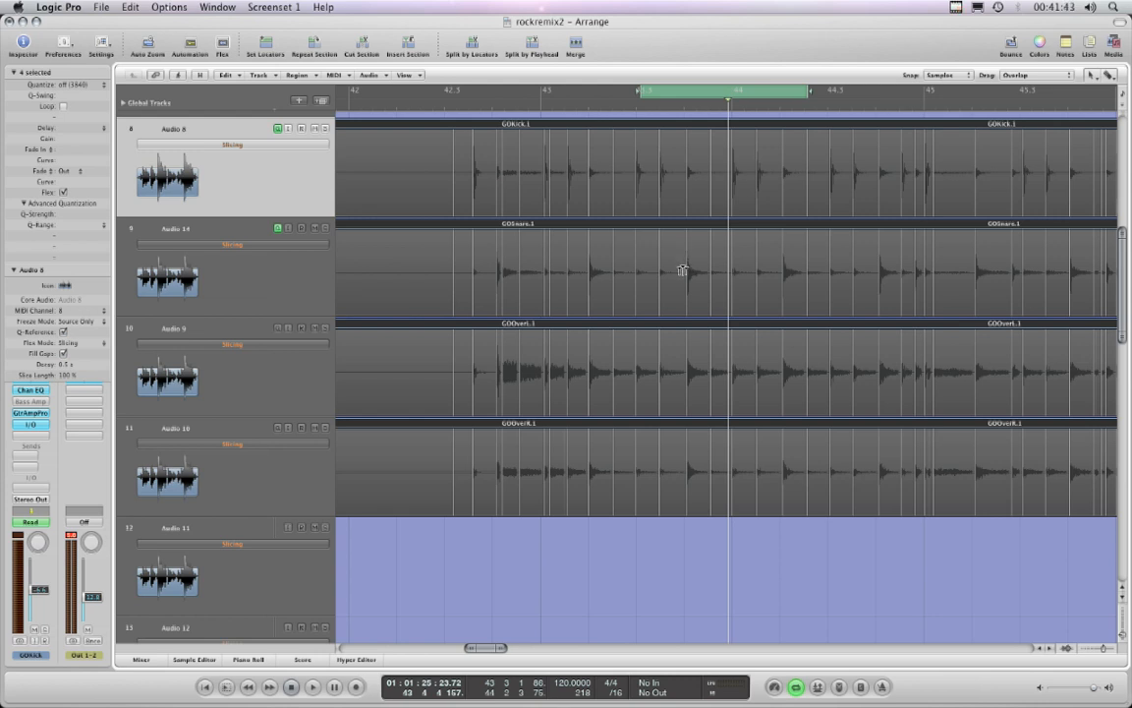
mouse_move(686, 268)
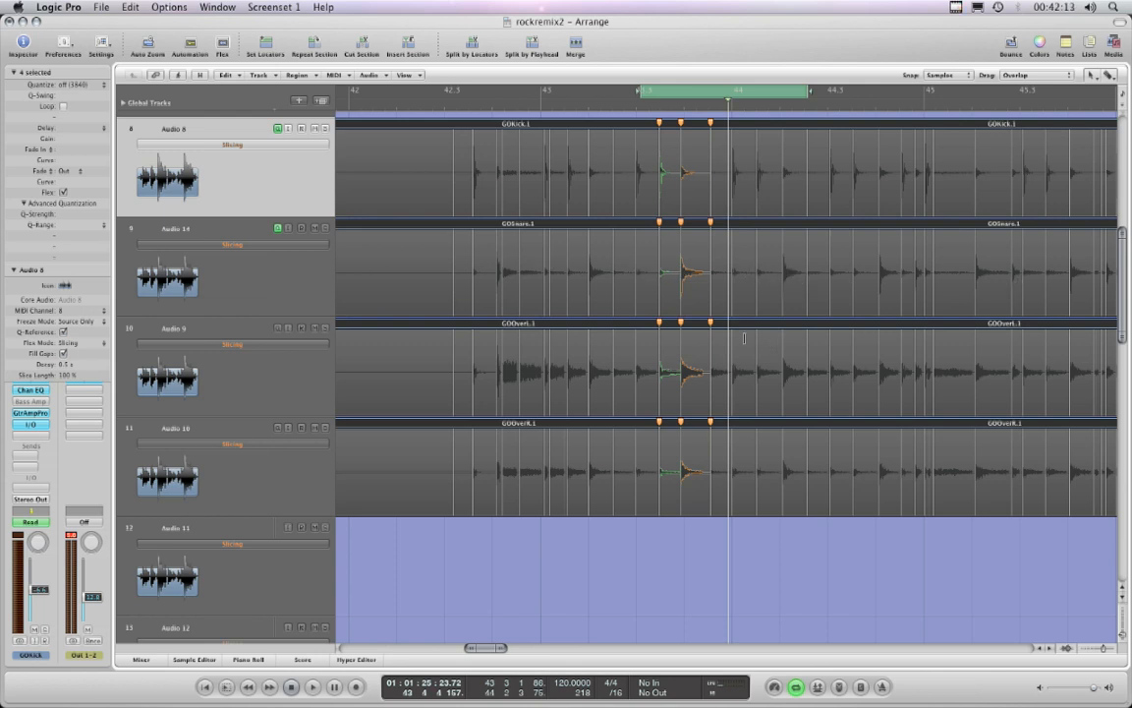
mouse_move(680, 271)
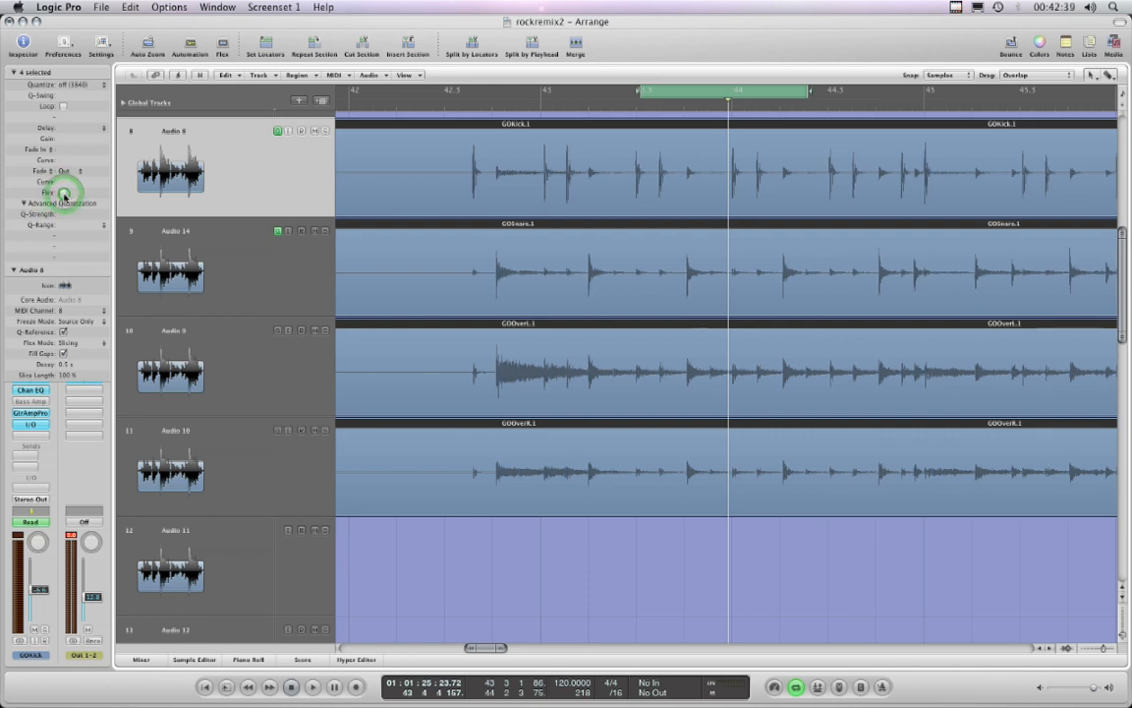
left_click(70, 193)
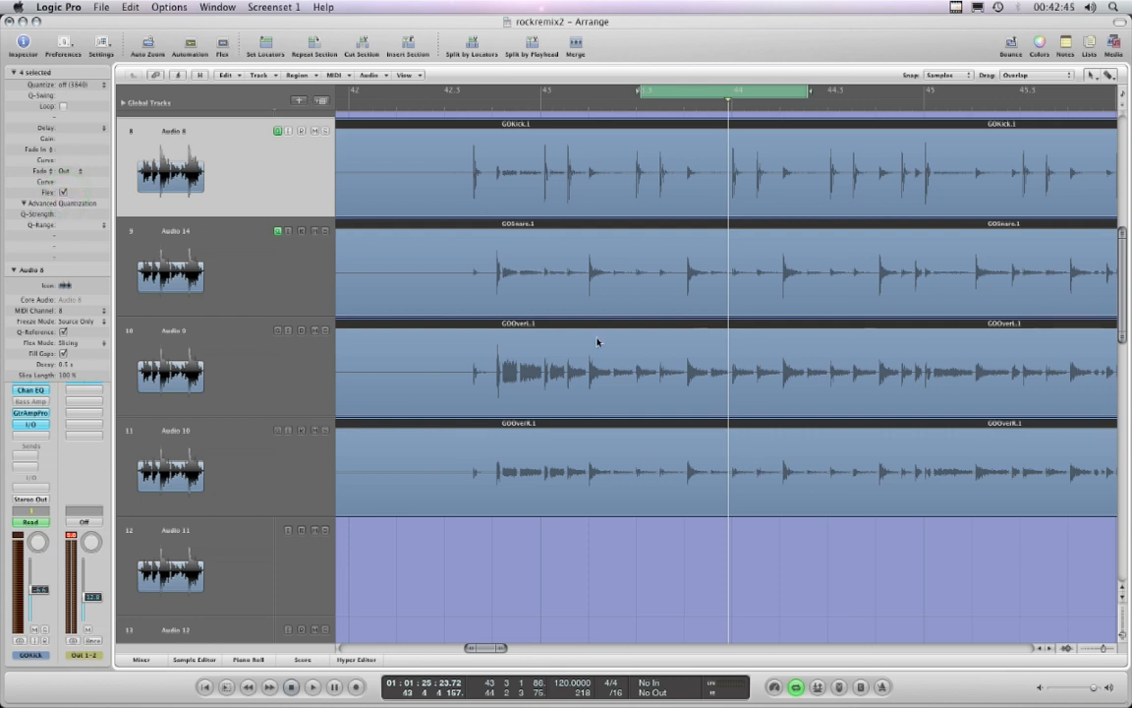
mouse_move(450, 189)
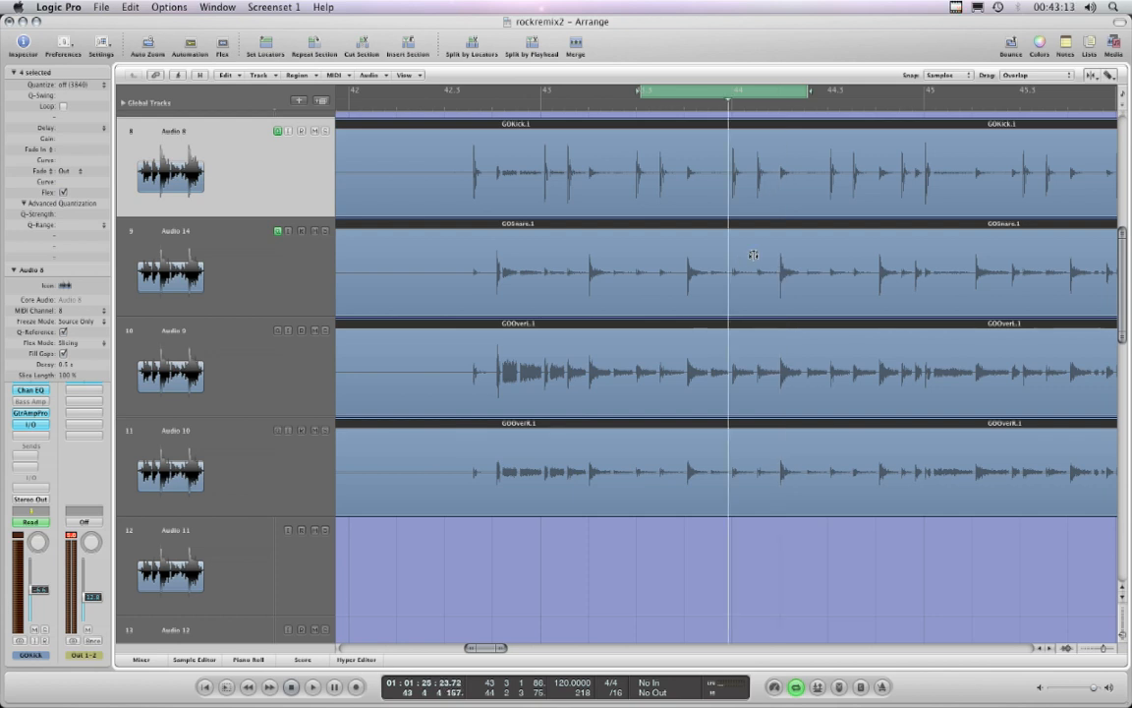
mouse_move(778, 246)
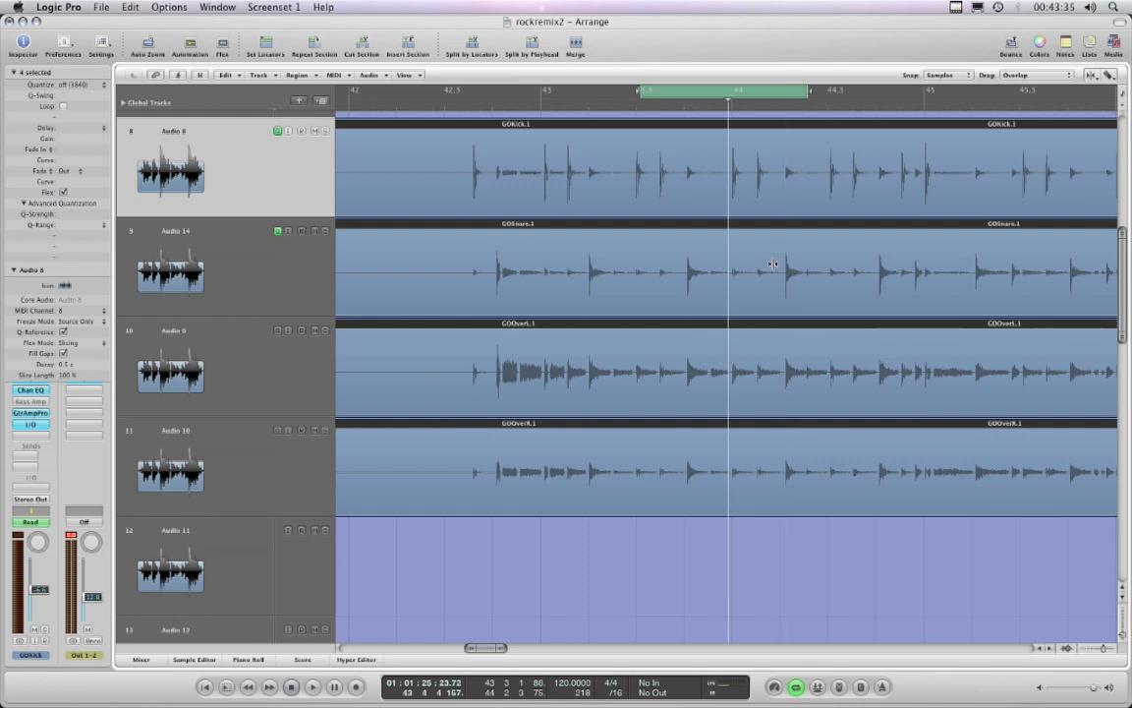
mouse_move(757, 260)
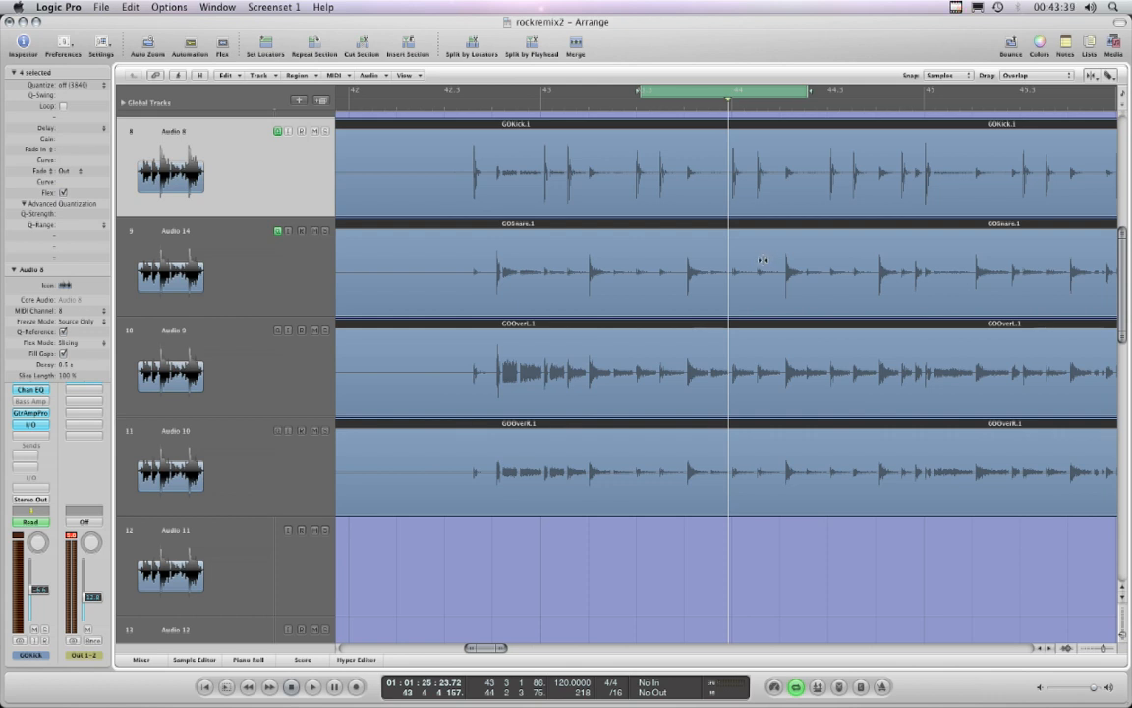
mouse_move(758, 264)
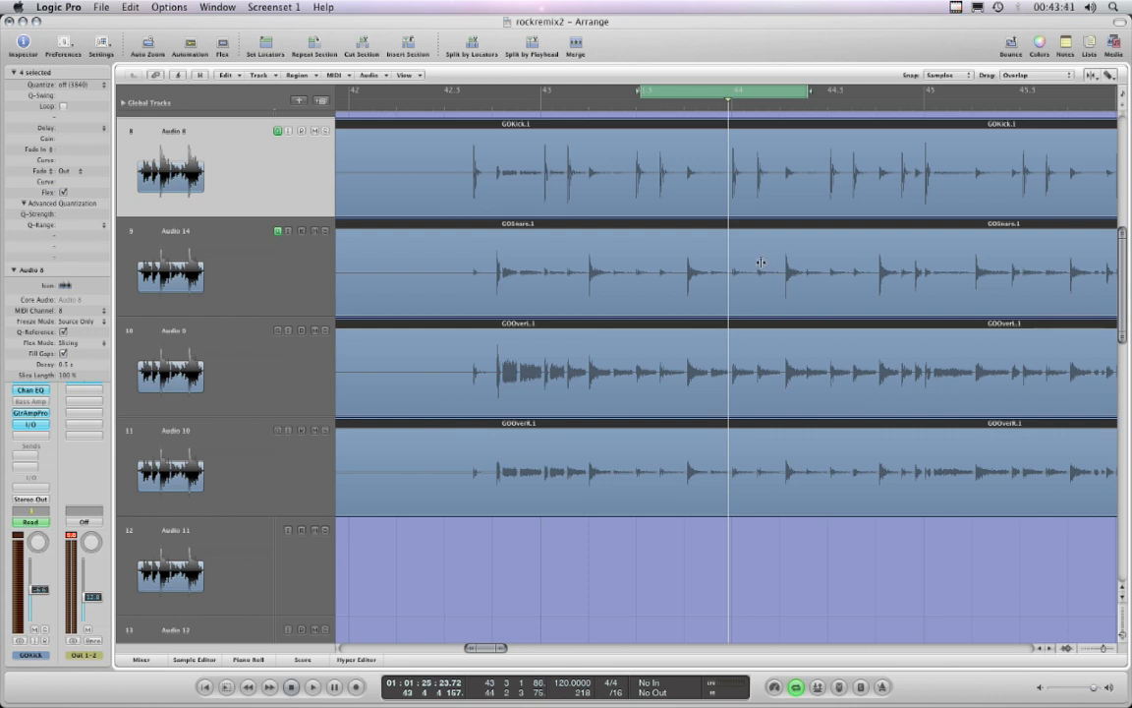
mouse_move(759, 268)
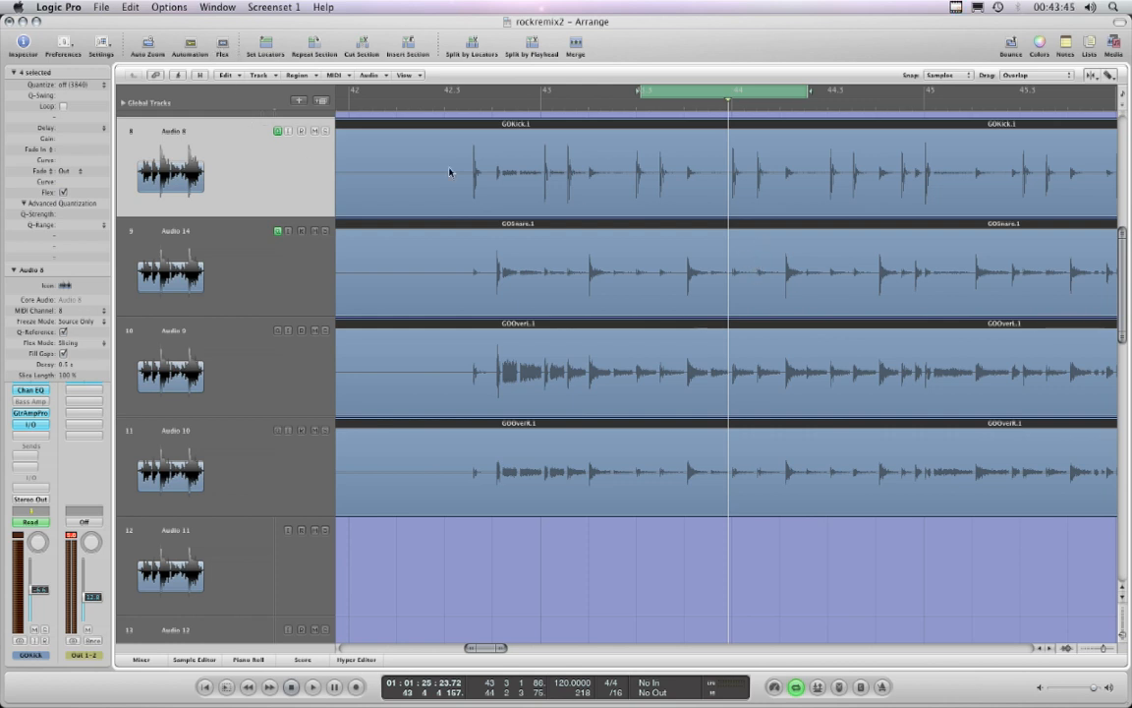
mouse_move(754, 256)
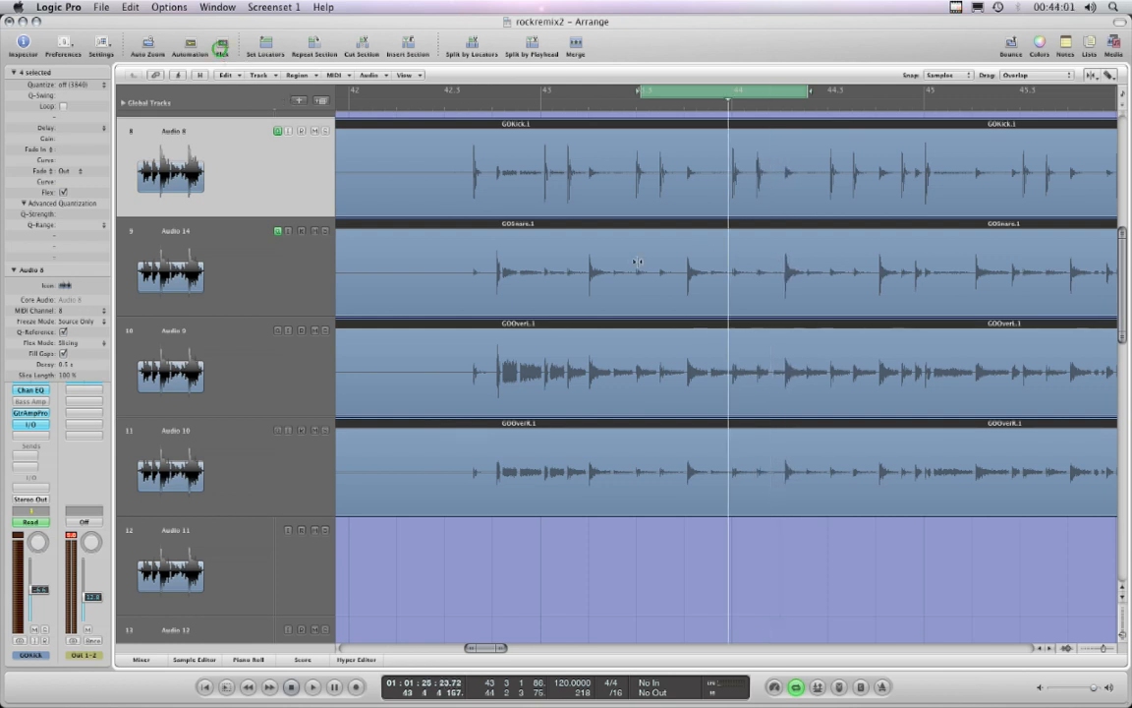
left_click(224, 51)
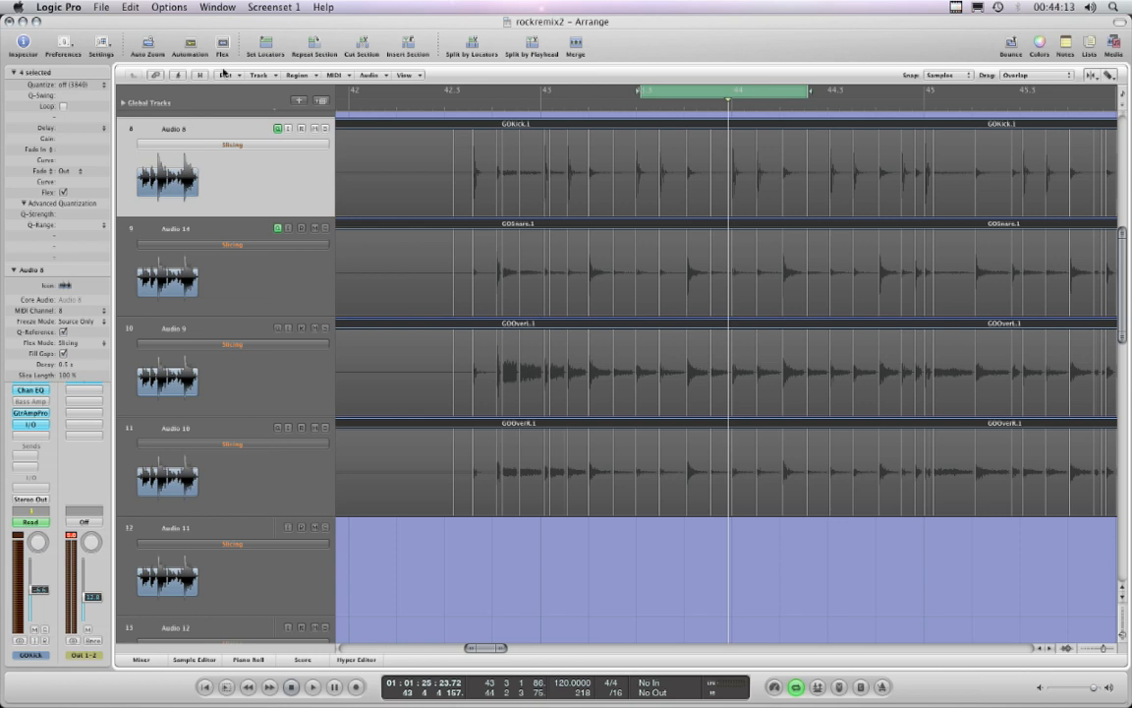
left_click(204, 47)
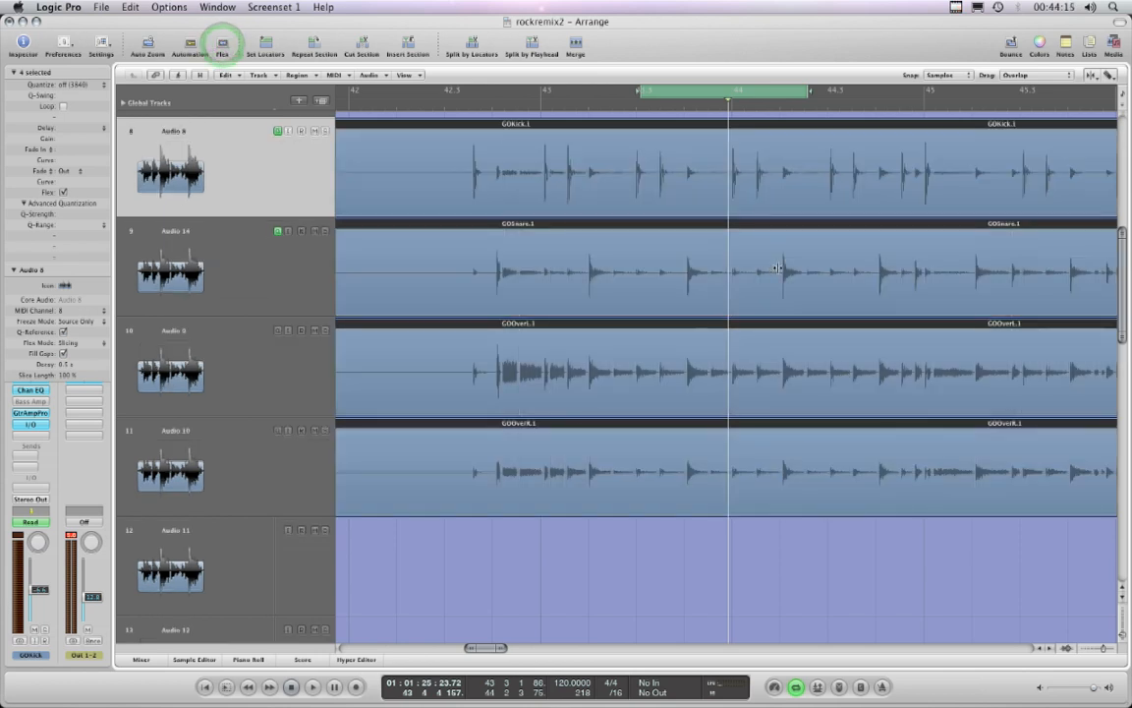